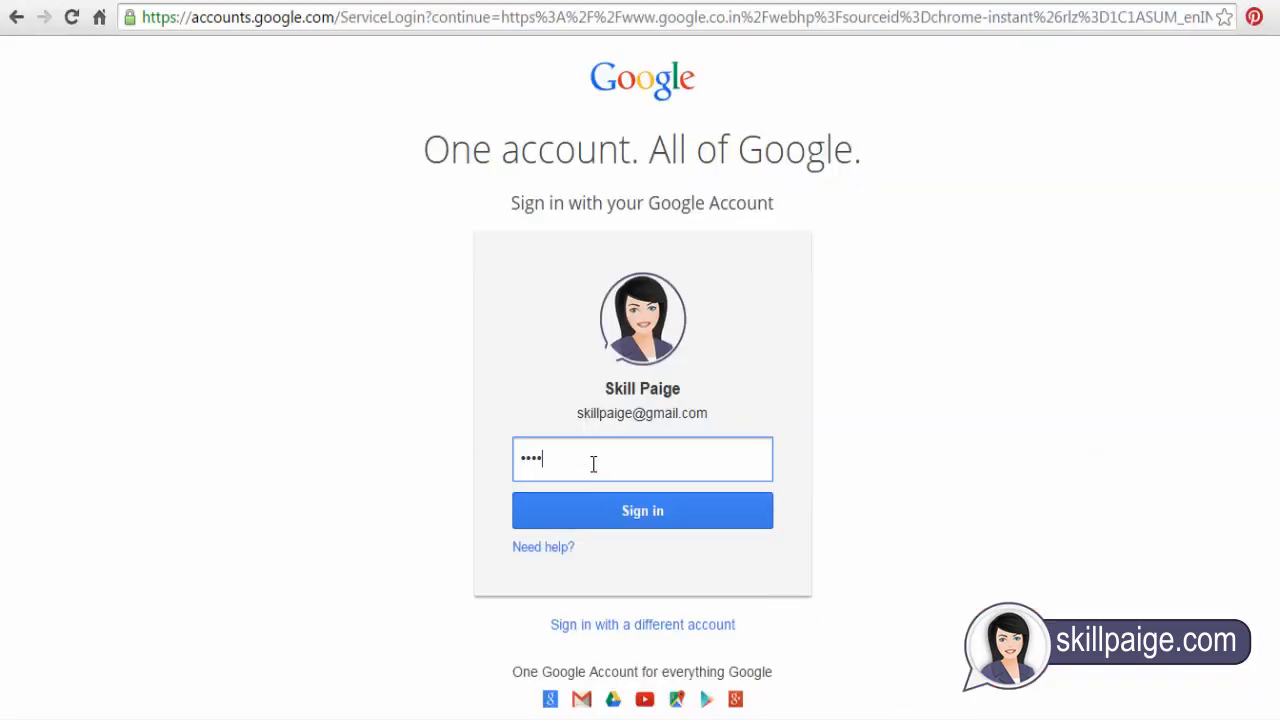
Step: Submit the password to sign in, then search Google for 'google analytics'
{"action": "left_click", "coordinate": [642, 510]}
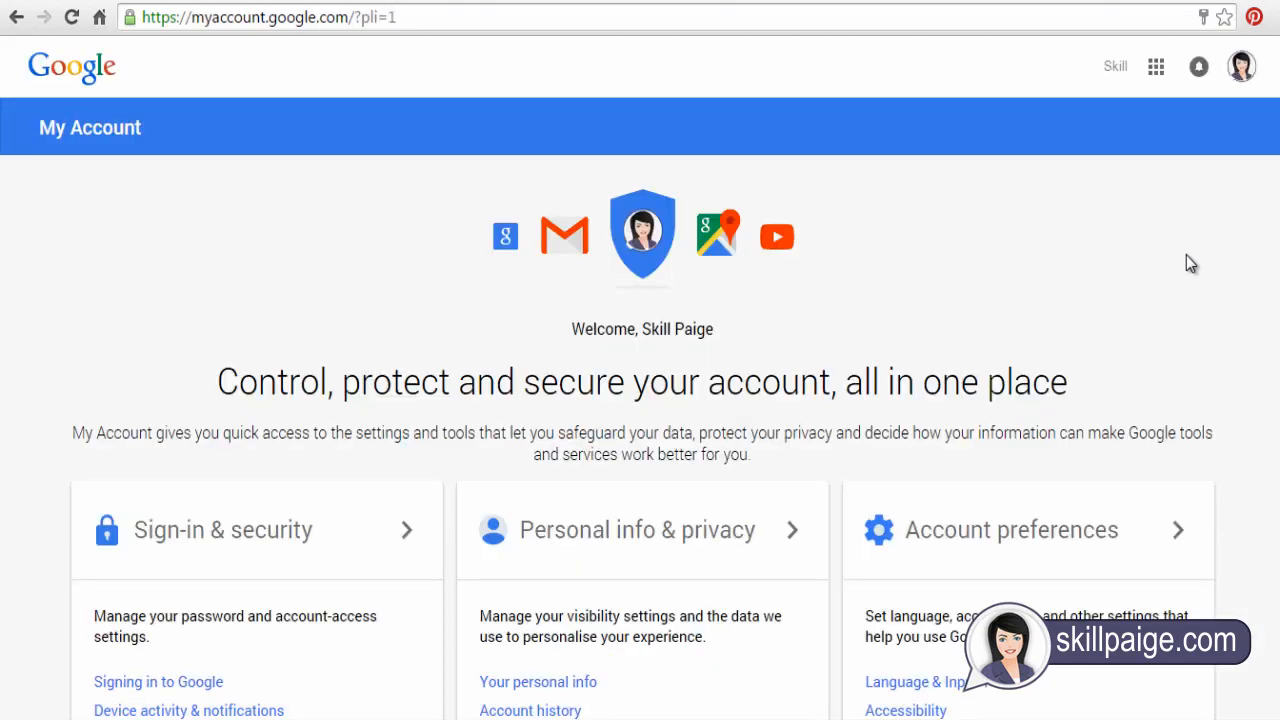
{"action": "left_click", "coordinate": [267, 17]}
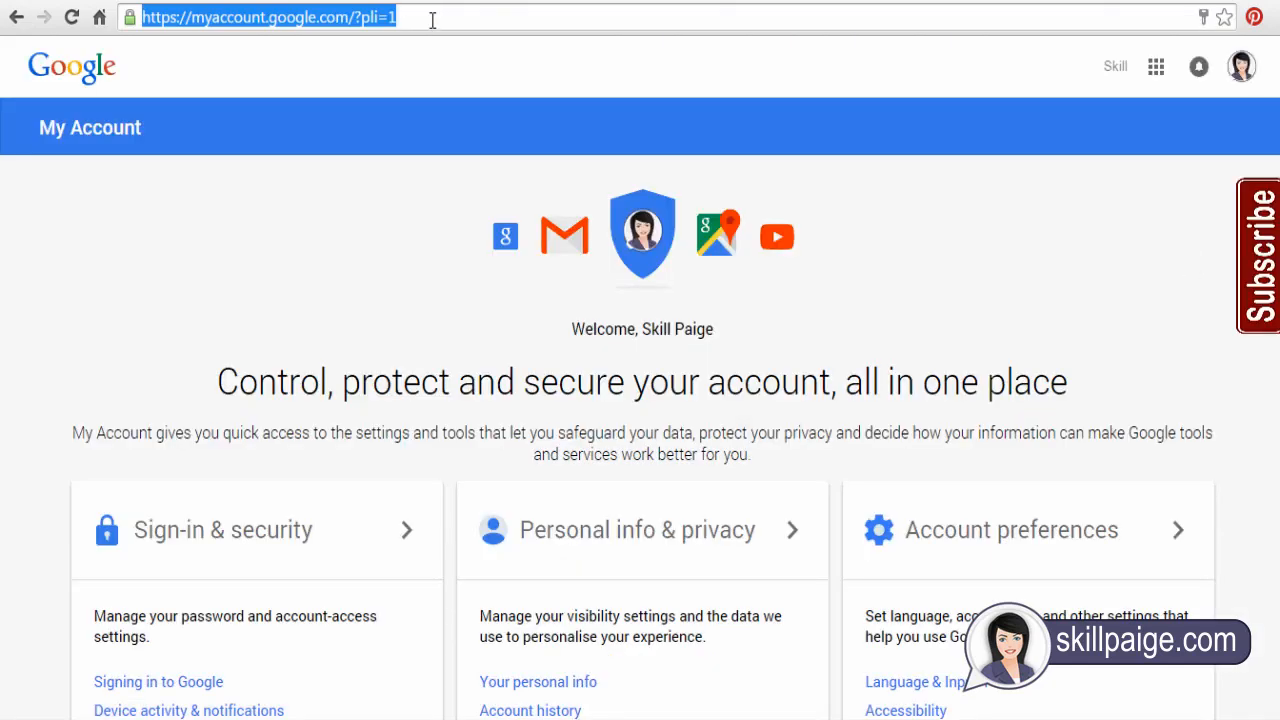
{"action": "type", "text": "google account"}
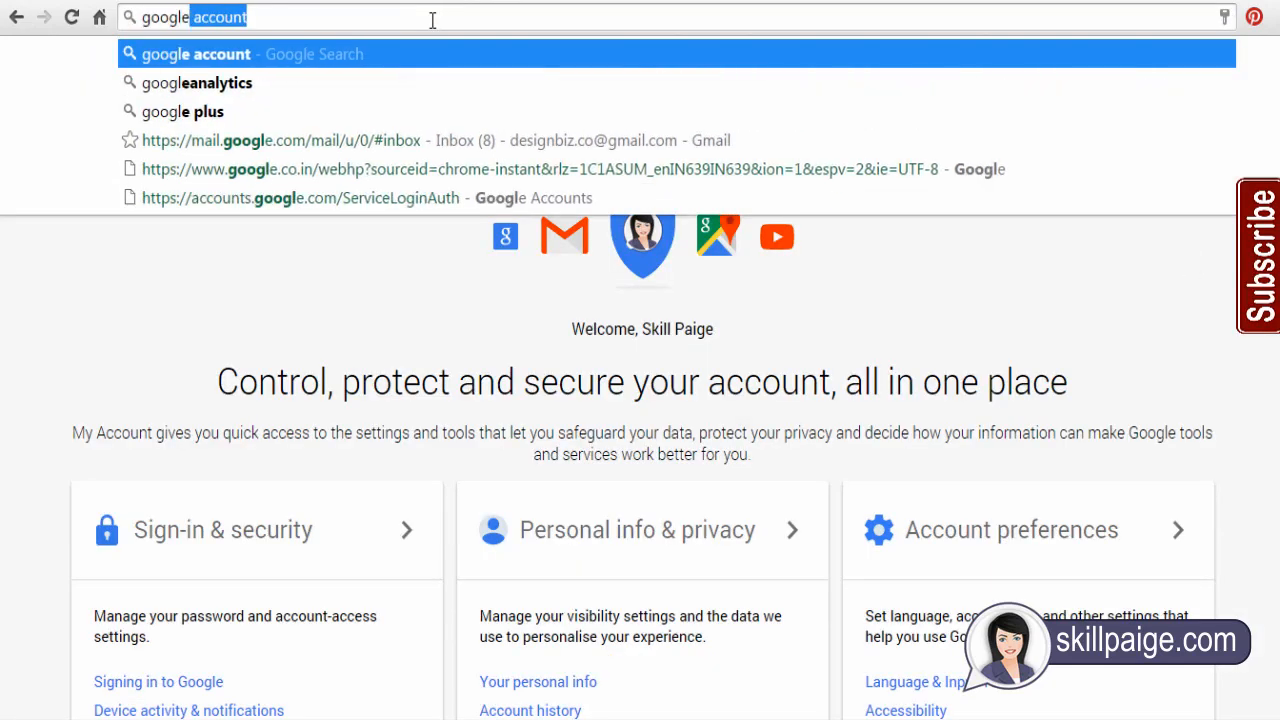
{"action": "left_click", "coordinate": [197, 82]}
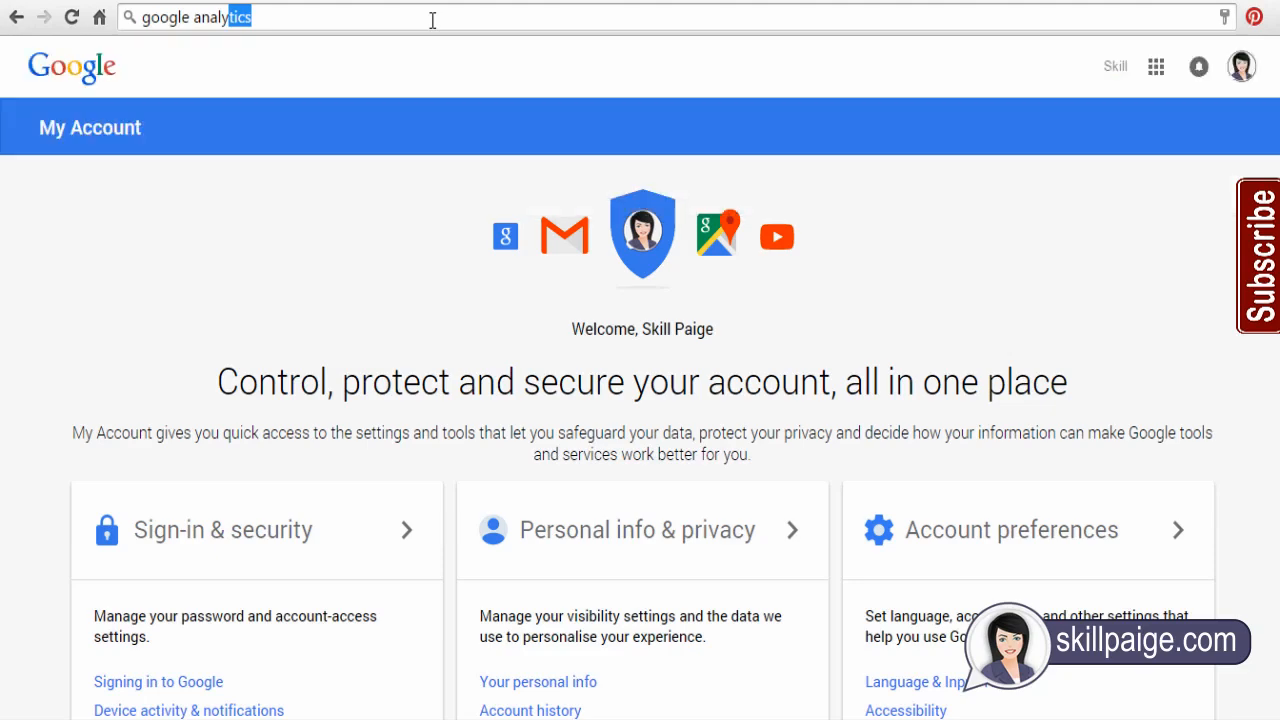
{"action": "key", "text": "Return"}
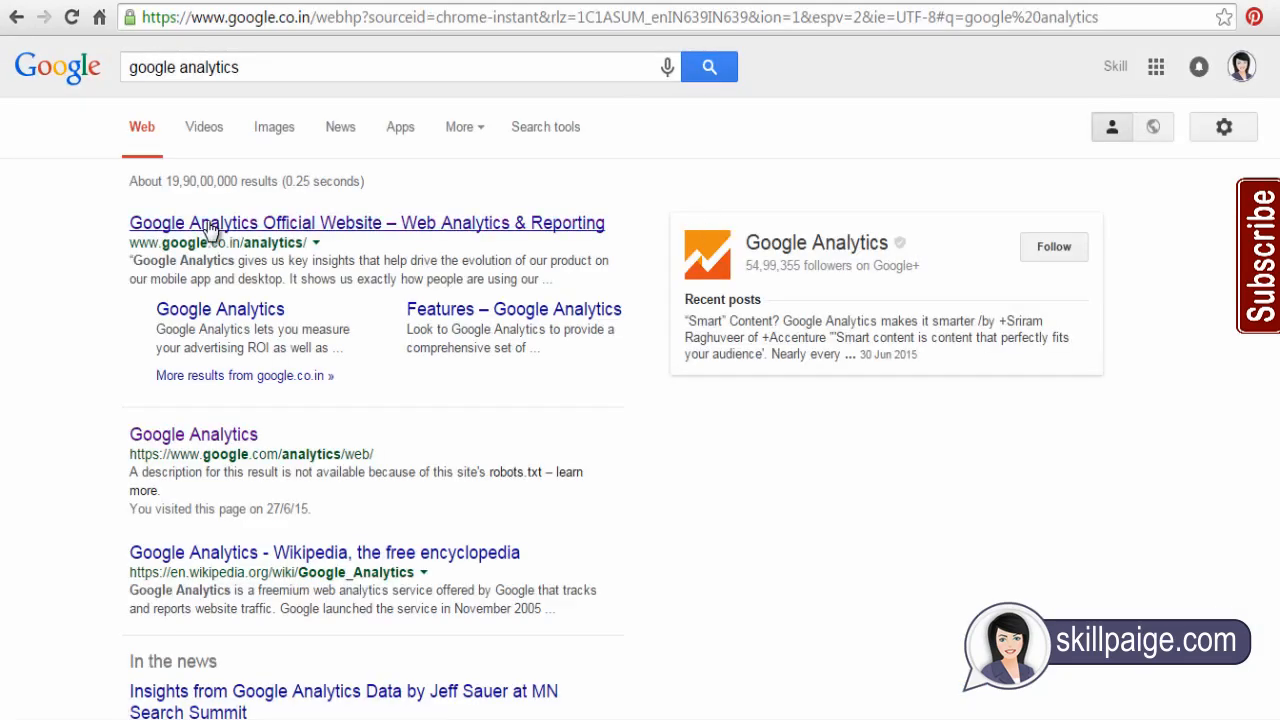
Step: Go to the official Google Analytics website and start the sign-up
{"action": "left_click", "coordinate": [193, 433]}
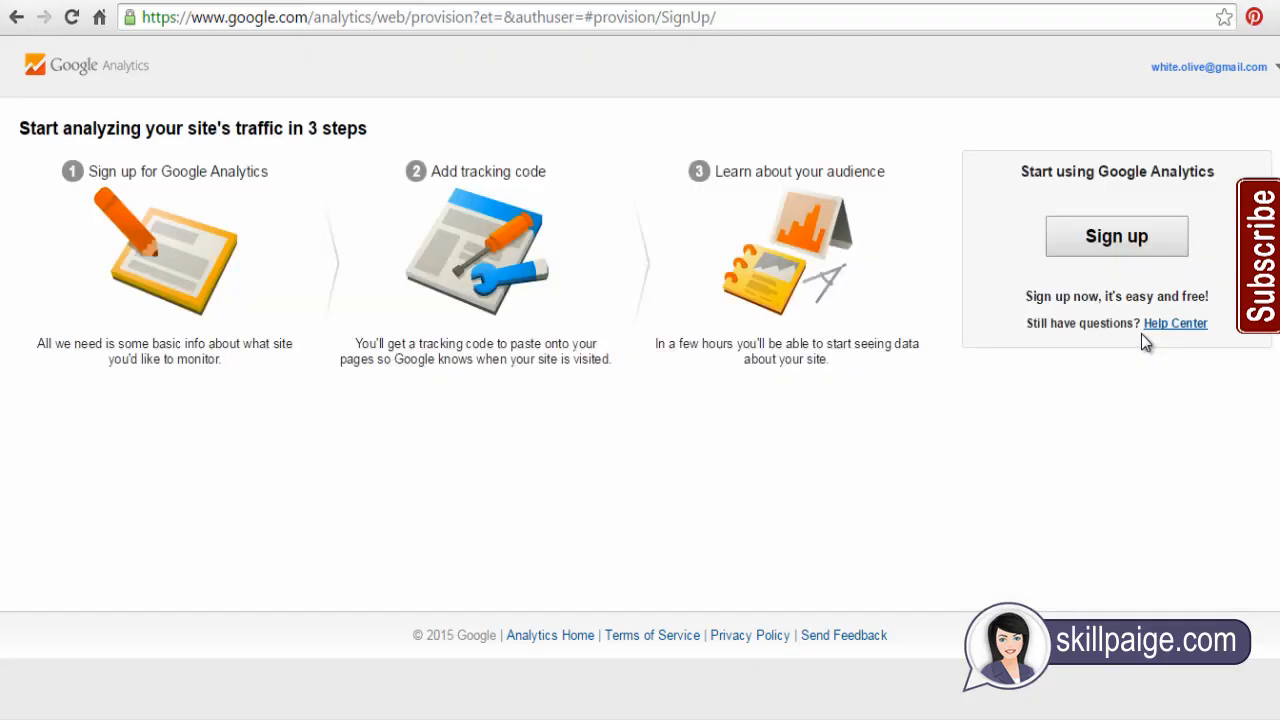
{"action": "mouse_move", "coordinate": [1158, 210]}
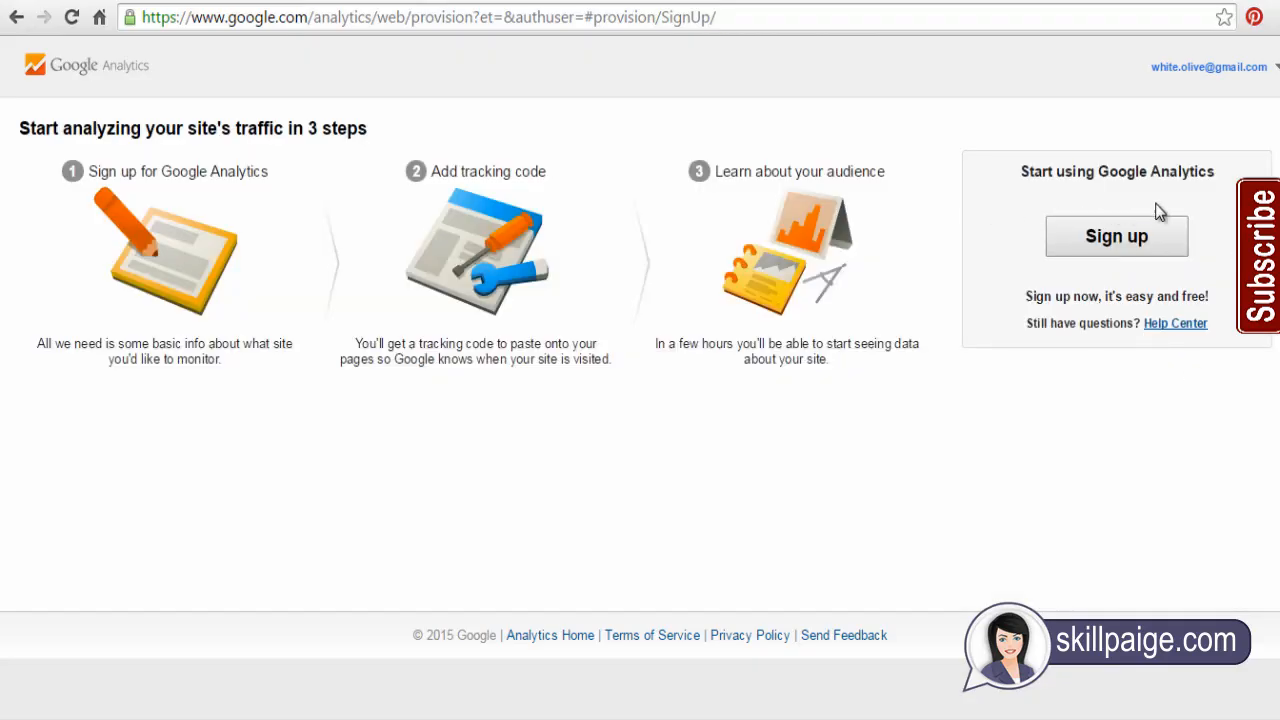
{"action": "left_click", "coordinate": [1116, 236]}
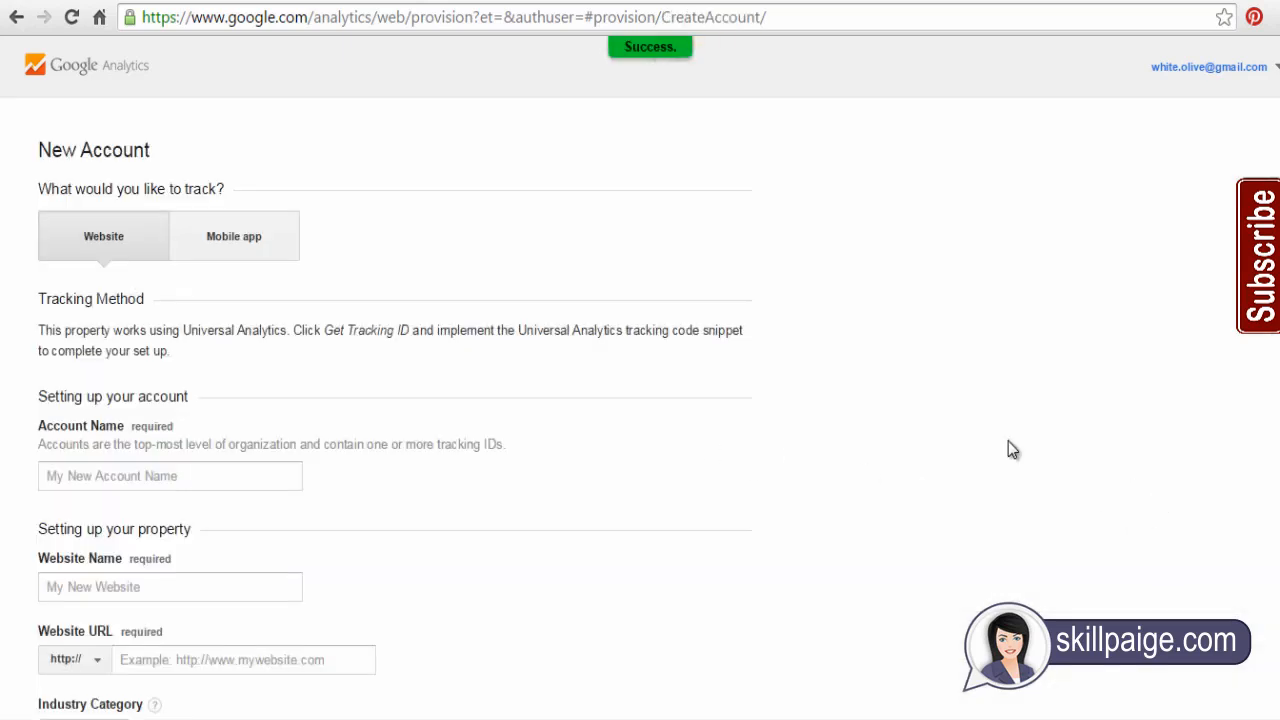
{"action": "mouse_move", "coordinate": [103, 245]}
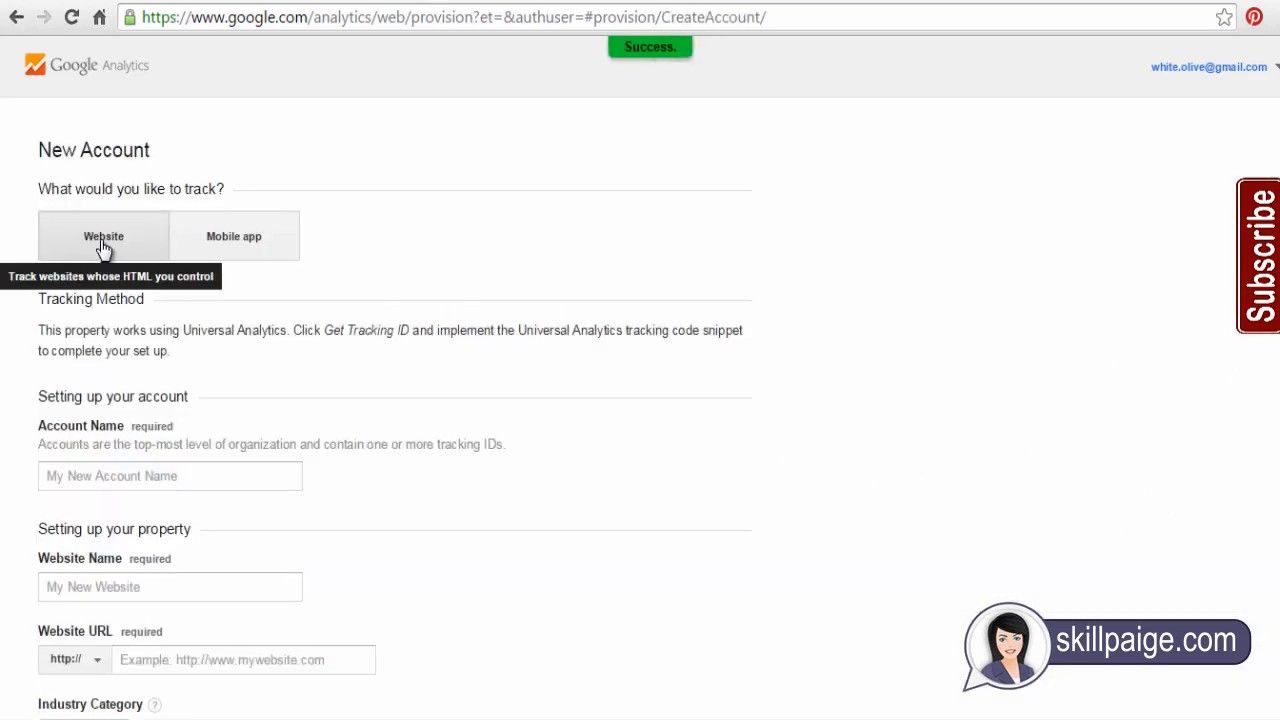
{"action": "mouse_move", "coordinate": [240, 250]}
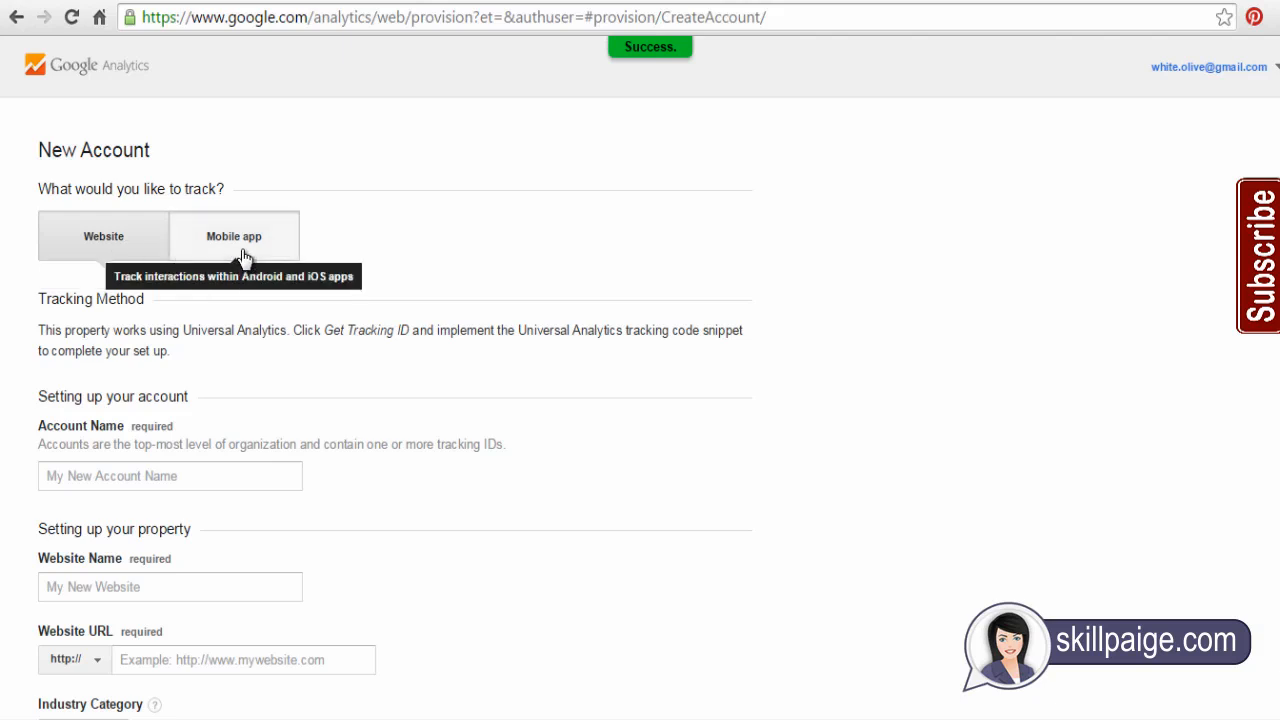
Step: Choose Website tracking, name the account 'Skill Paige' and the website 'Youtube Channel'
{"action": "left_click", "coordinate": [233, 236]}
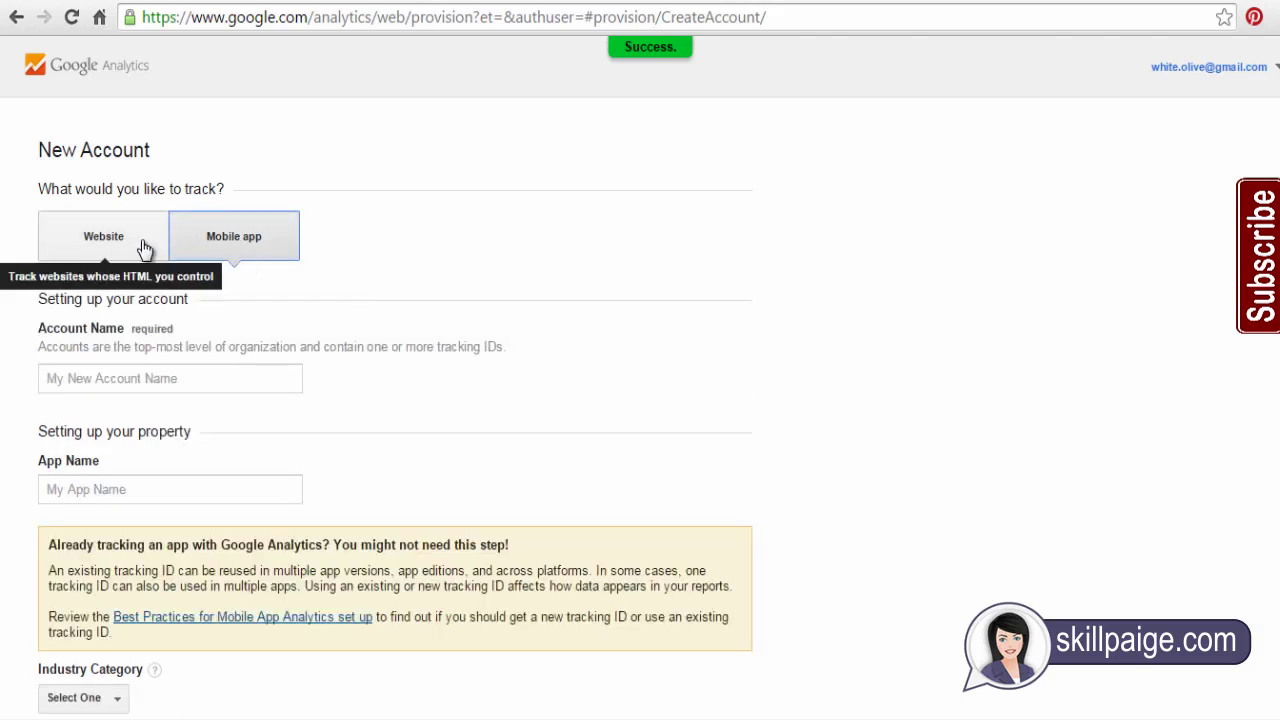
{"action": "left_click", "coordinate": [103, 236]}
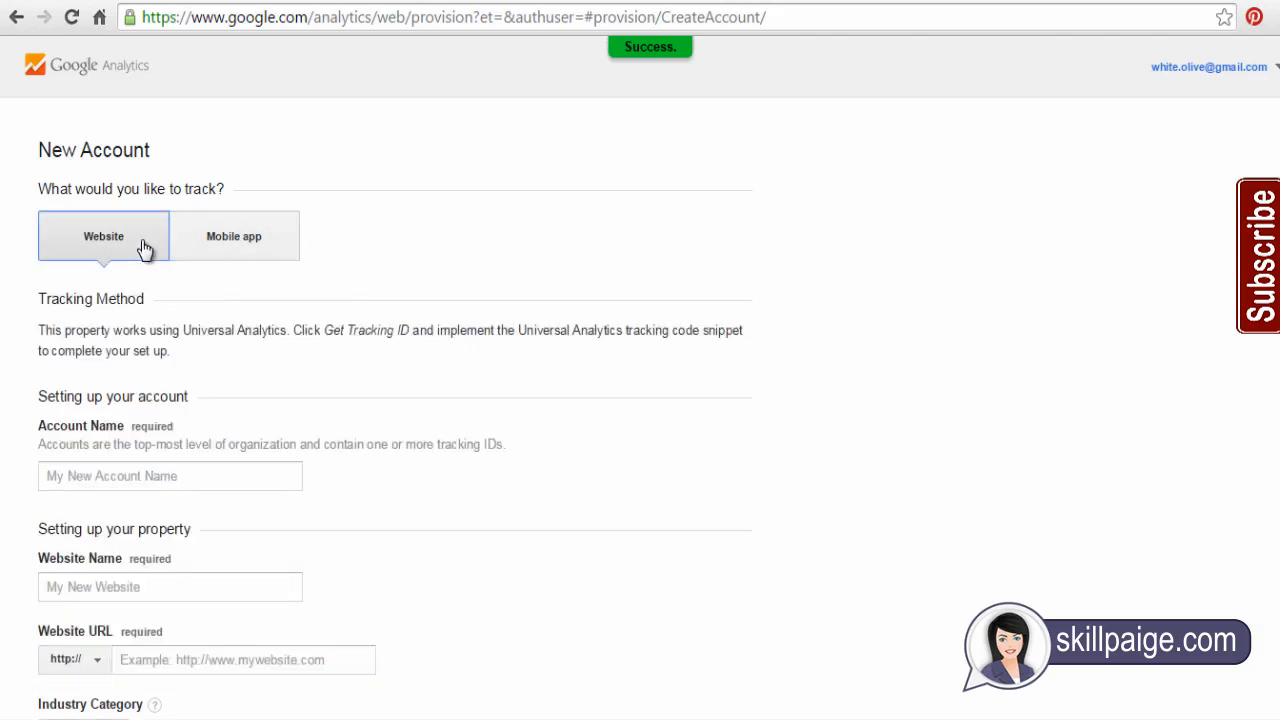
{"action": "type", "text": "S"}
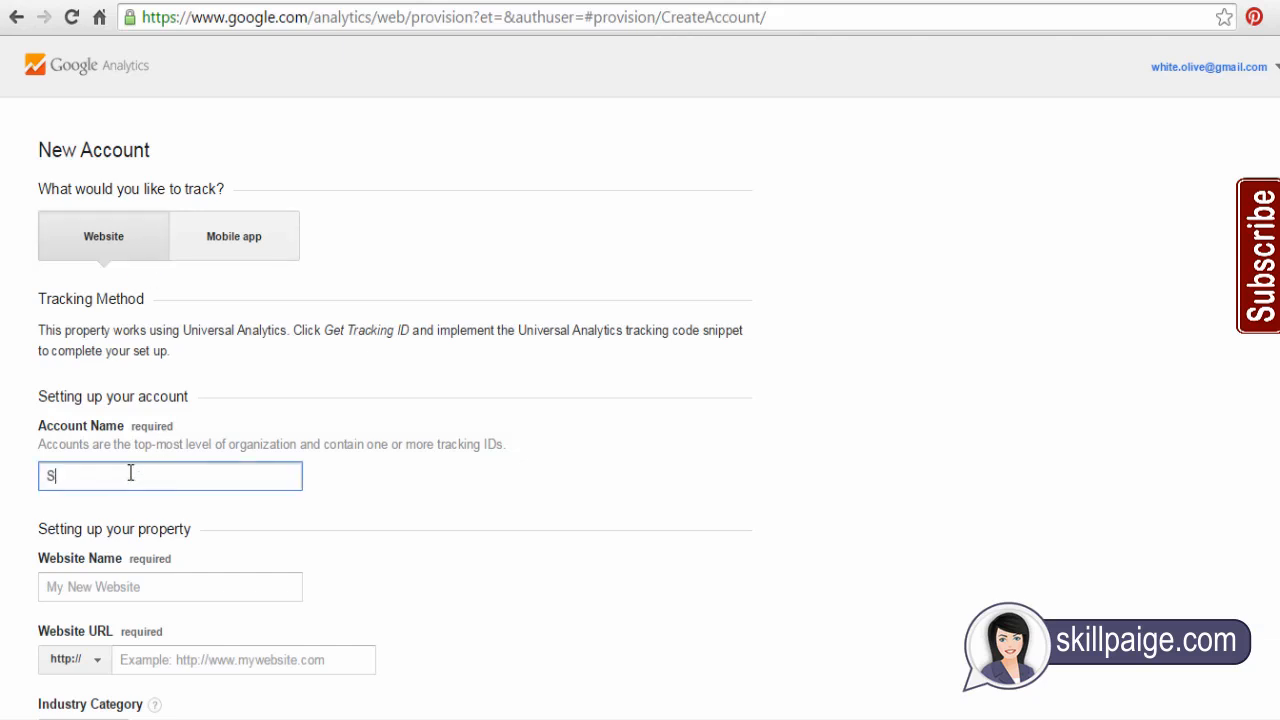
{"action": "type", "text": "kill"}
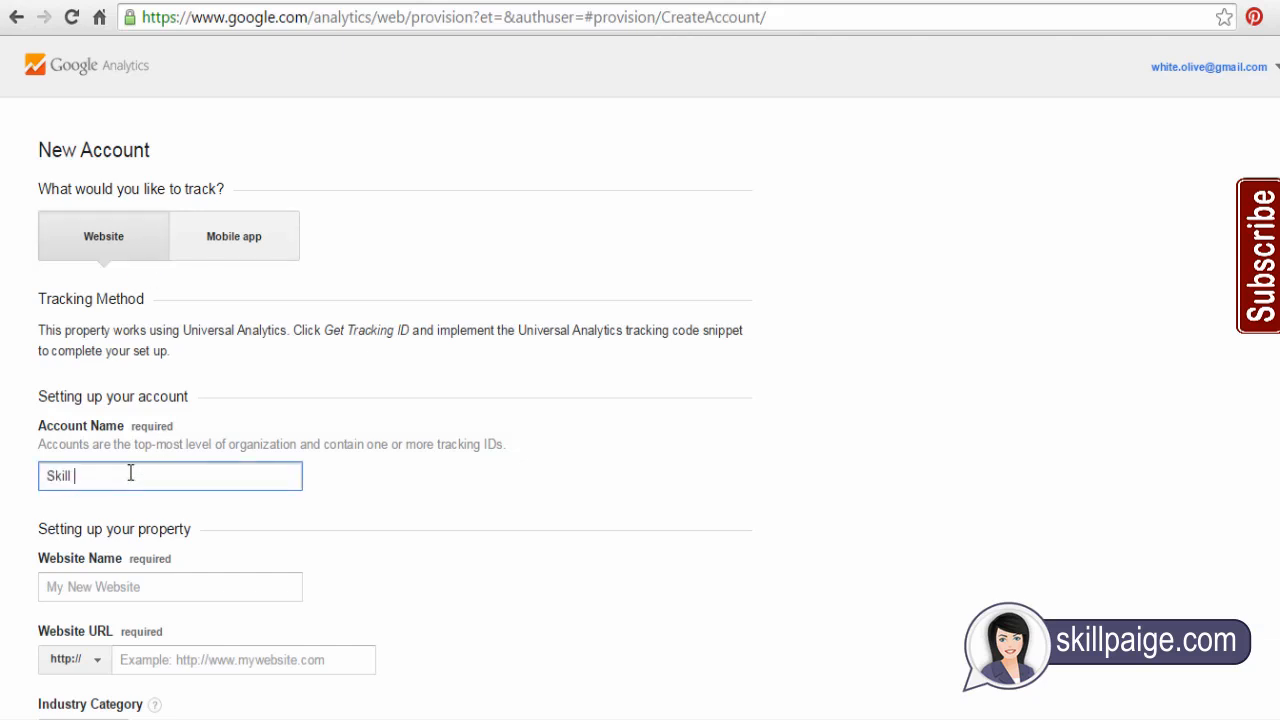
{"action": "type", "text": "Paige"}
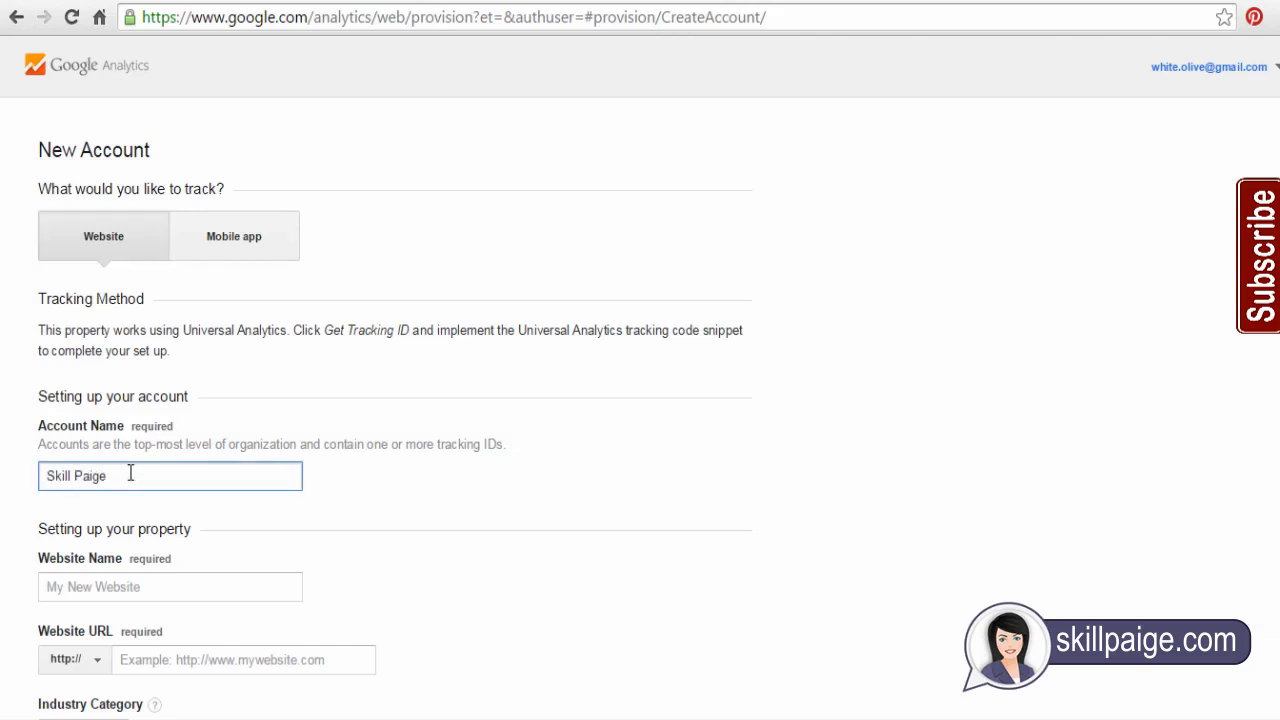
{"action": "left_click", "coordinate": [170, 587]}
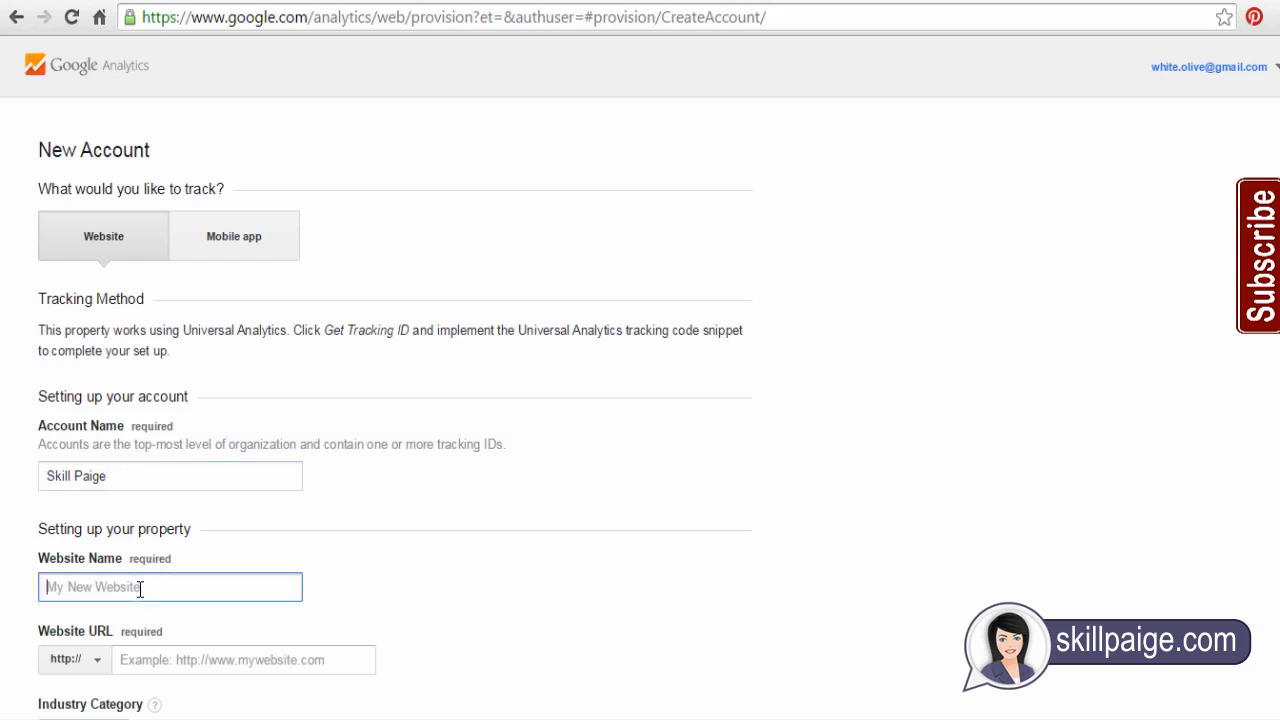
{"action": "type", "text": "Youtube"}
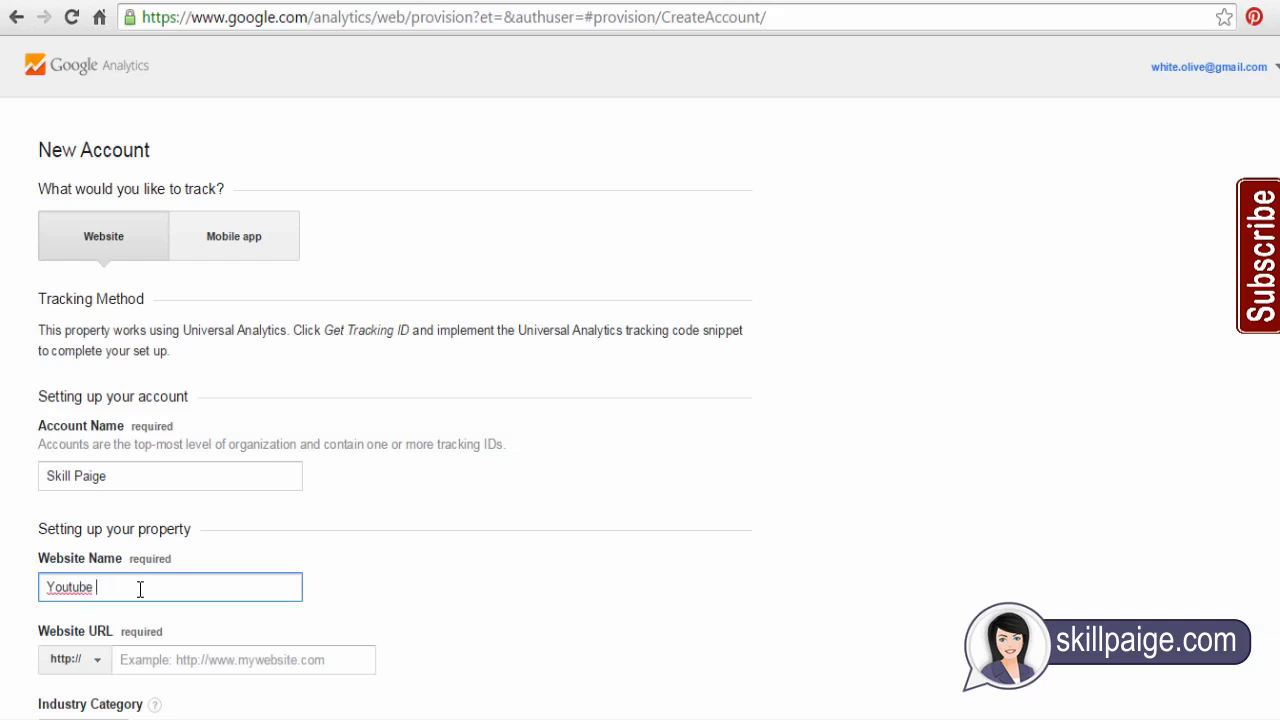
{"action": "type", "text": "Channel"}
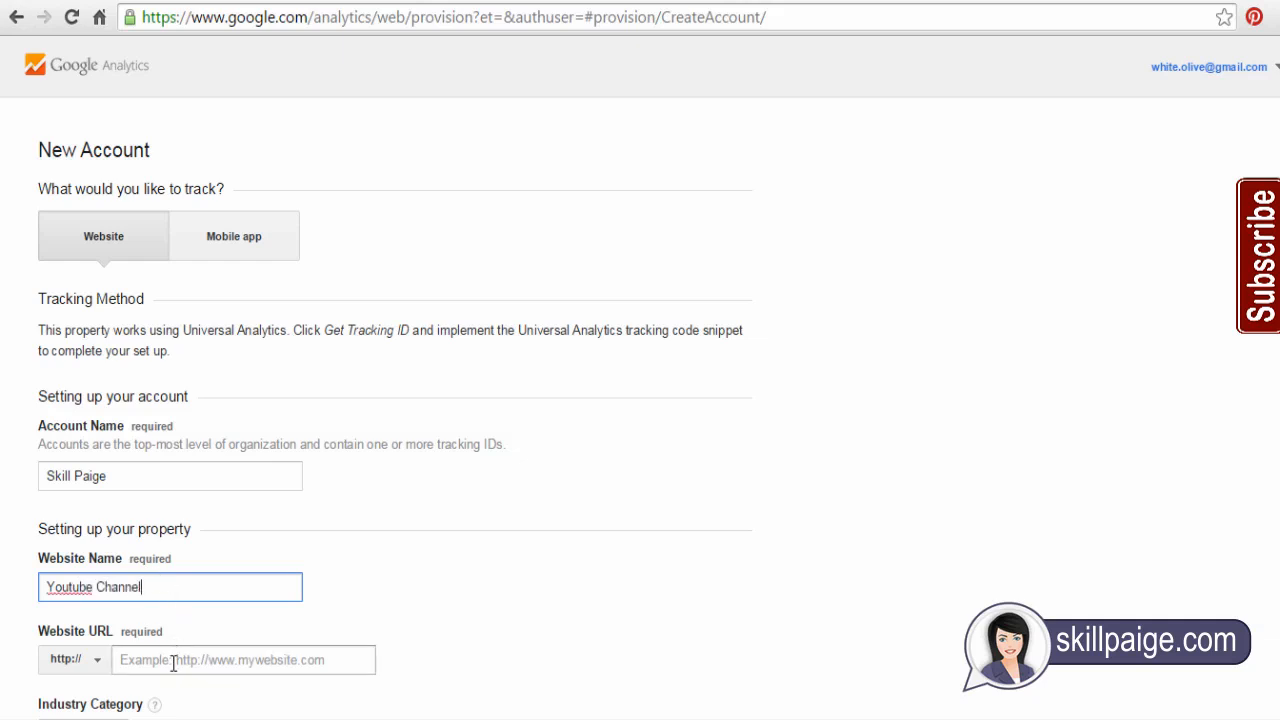
{"action": "left_click", "coordinate": [243, 659]}
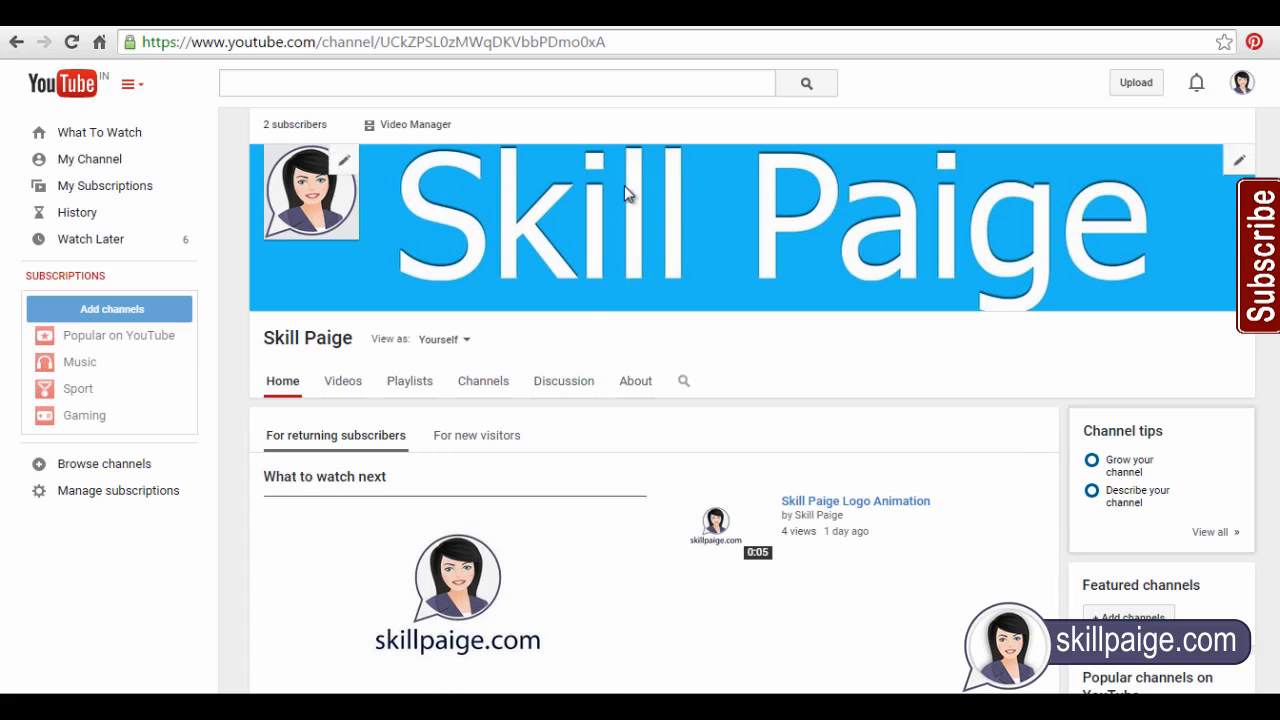
{"action": "left_click", "coordinate": [370, 41]}
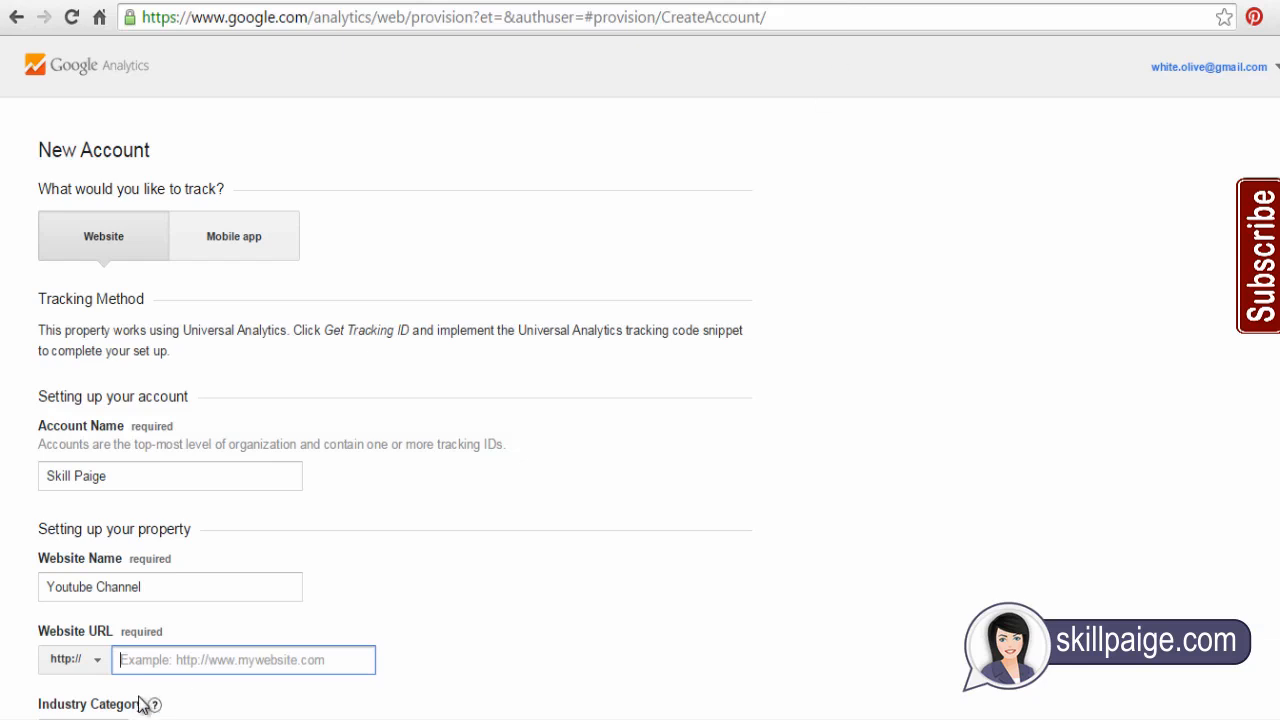
Step: Enter the /channel/UCkZPSL0zMWqDKVbbPDmo0xA URL, pick Online Communities, and keep Pacific Time
{"action": "type", "text": "/channel/UCkZPSL0zMWqDKVbbPDmo0xA"}
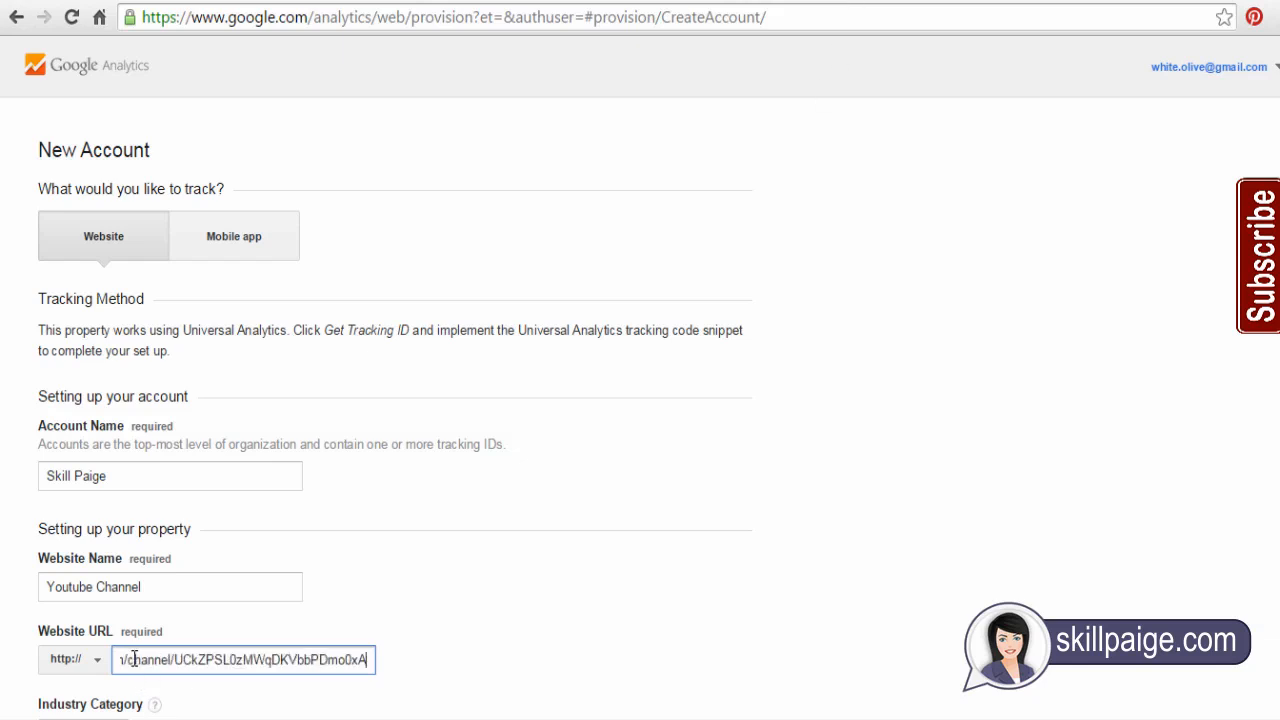
{"action": "scroll", "scroll_direction": "down", "scroll_amount": 3}
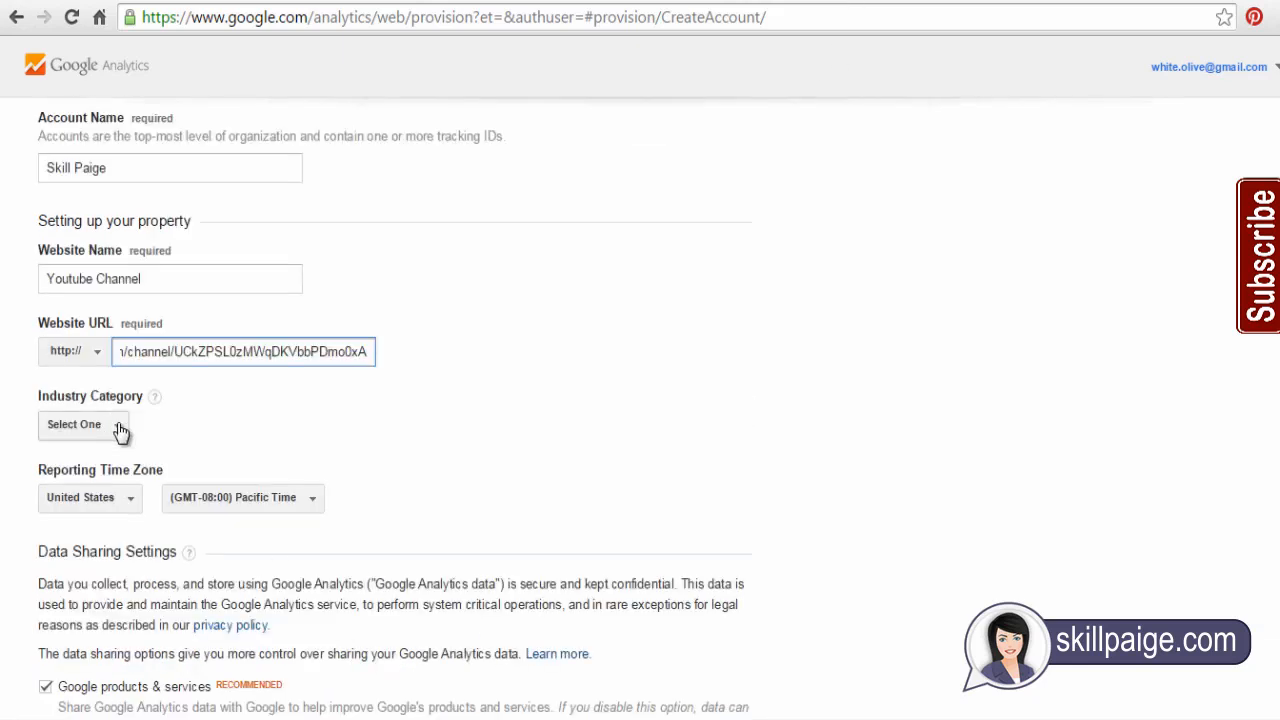
{"action": "left_click", "coordinate": [83, 424]}
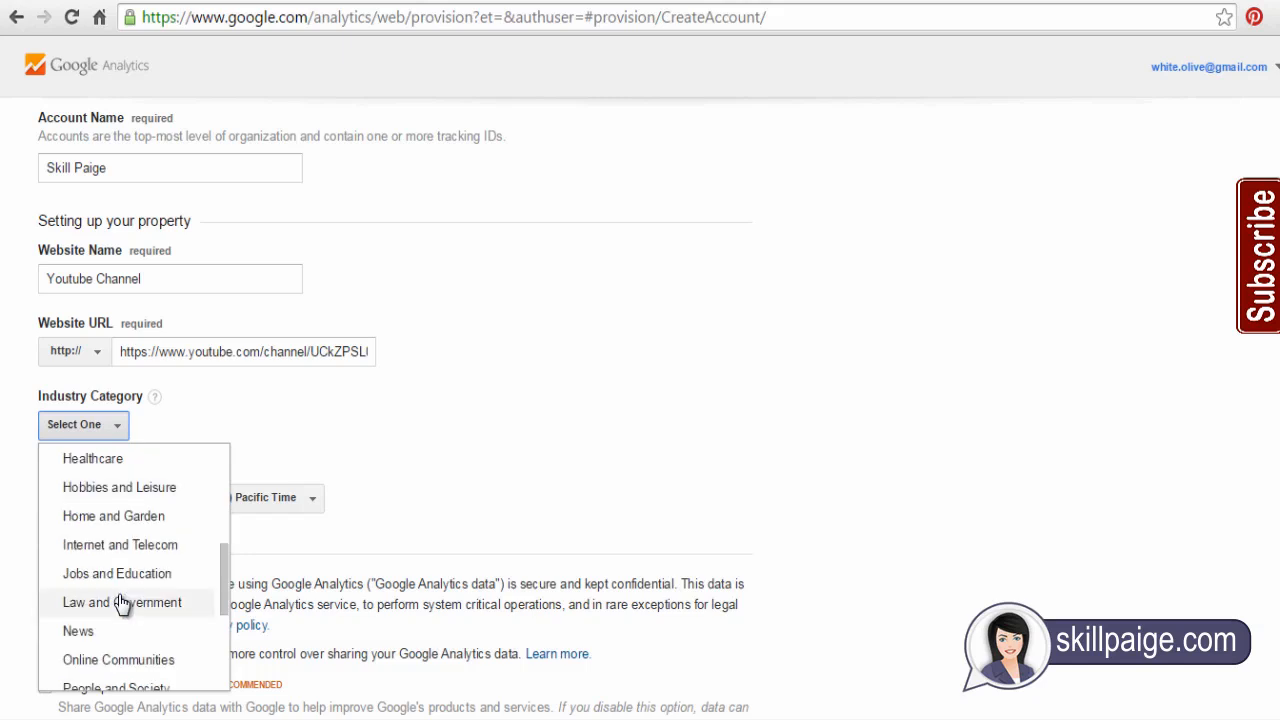
{"action": "left_click", "coordinate": [118, 659]}
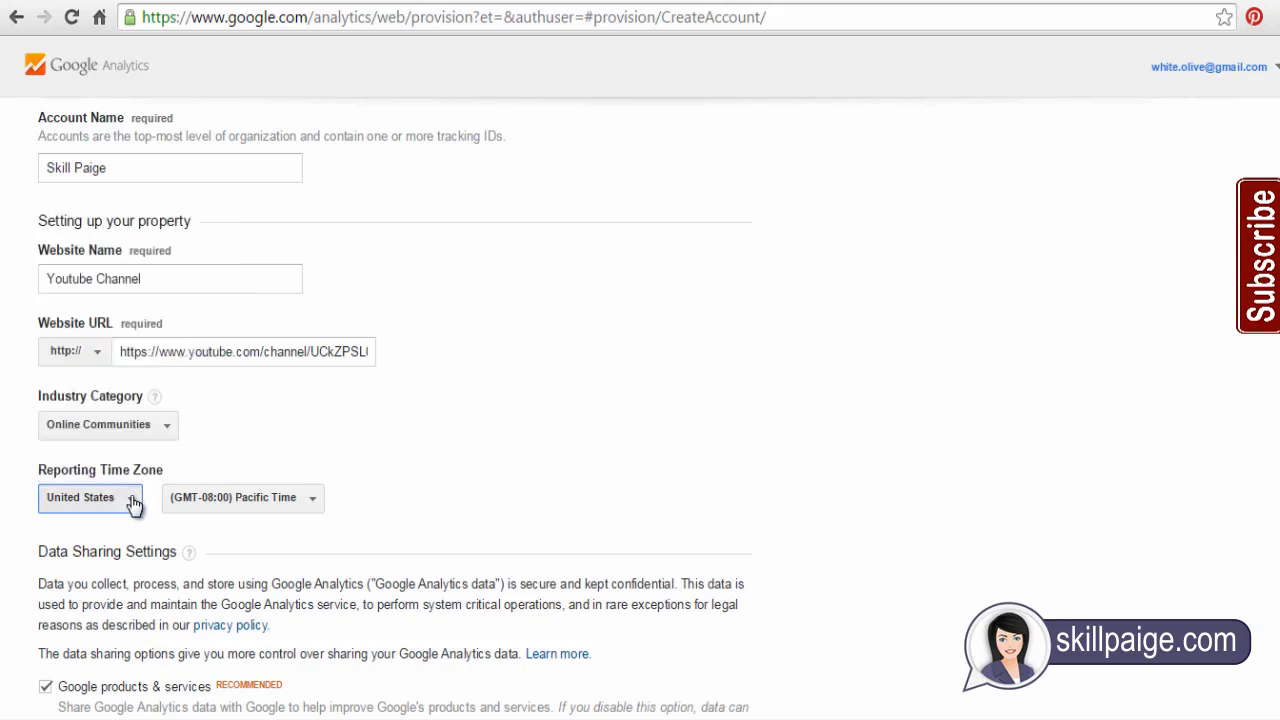
{"action": "left_click", "coordinate": [243, 497]}
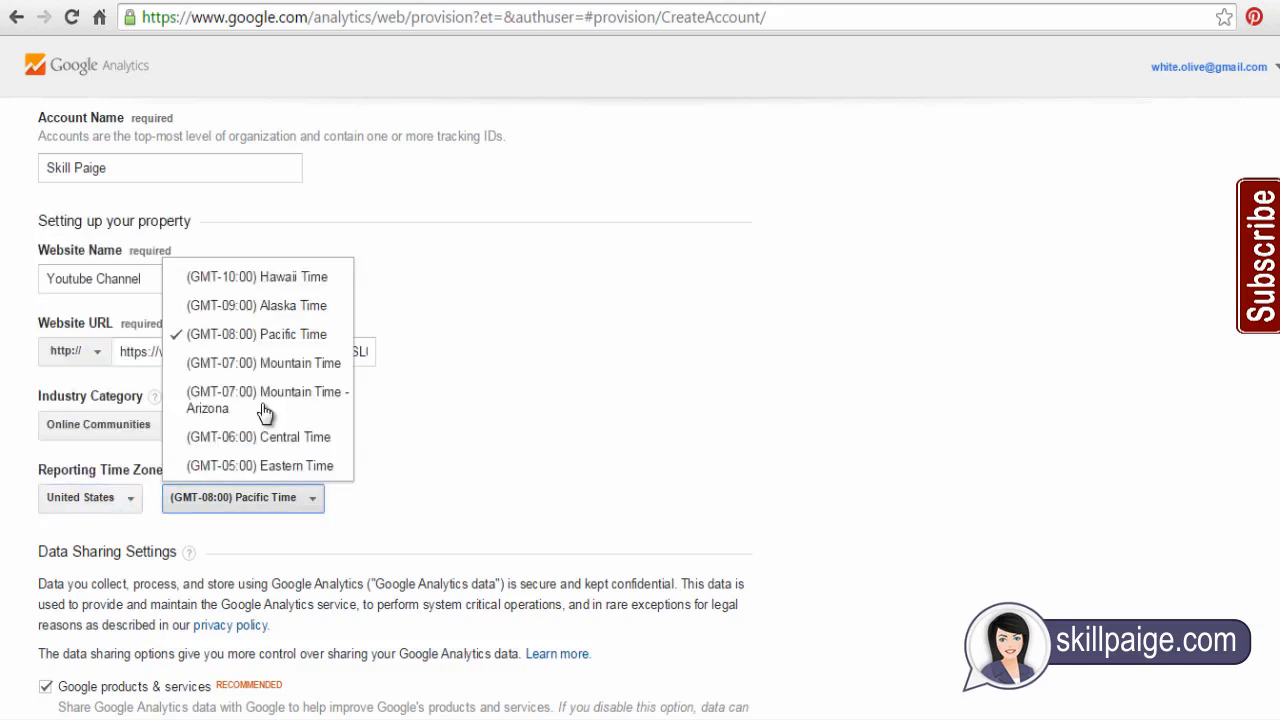
{"action": "mouse_move", "coordinate": [315, 510]}
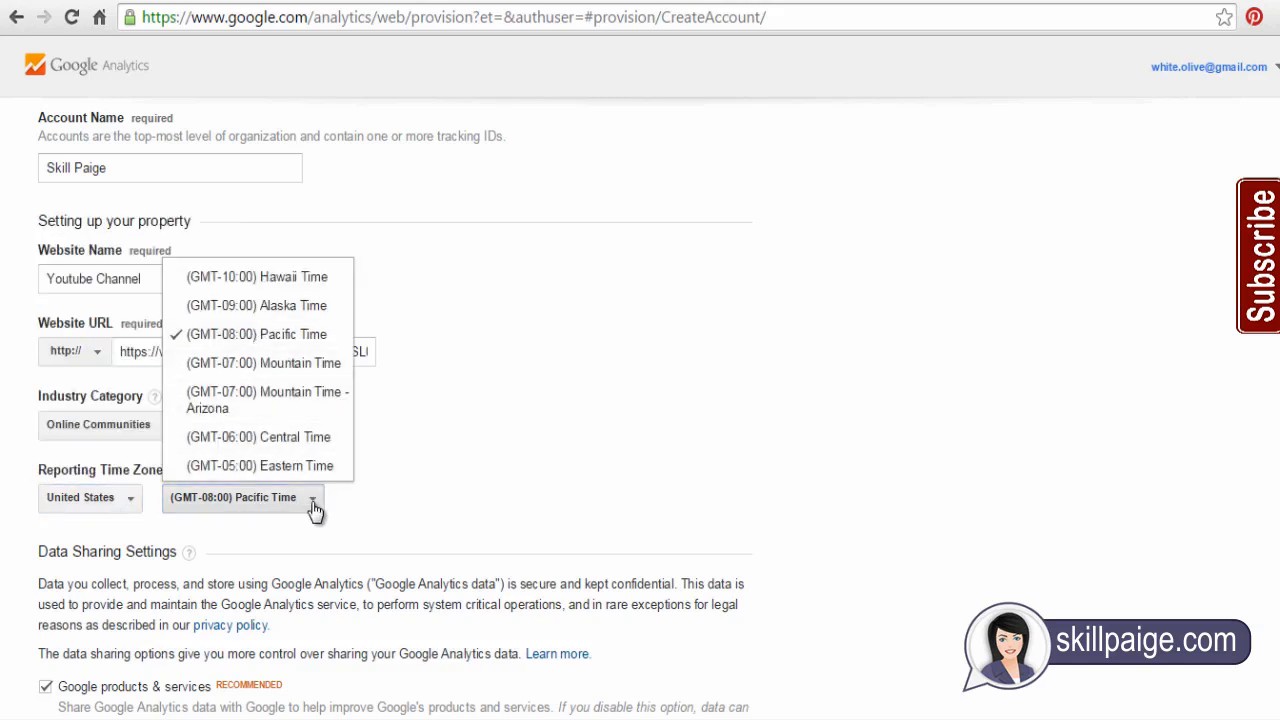
{"action": "scroll", "scroll_direction": "down", "scroll_amount": 3}
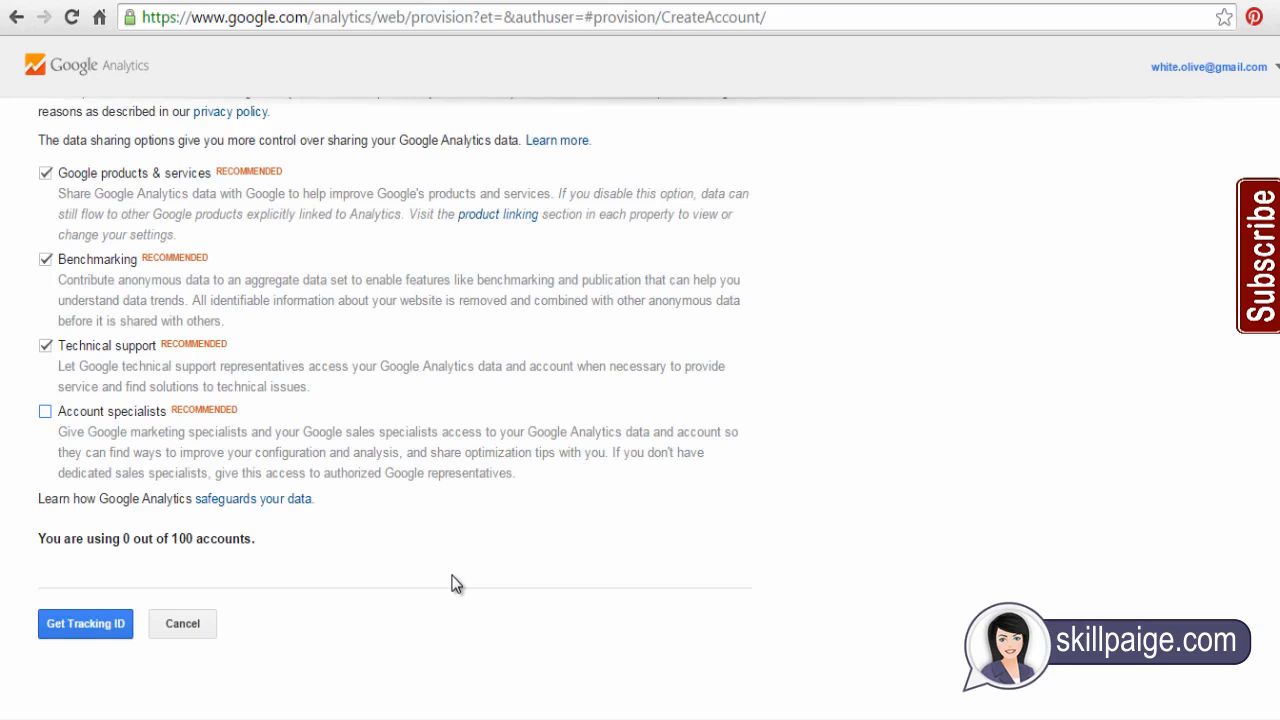
{"action": "mouse_move", "coordinate": [359, 474]}
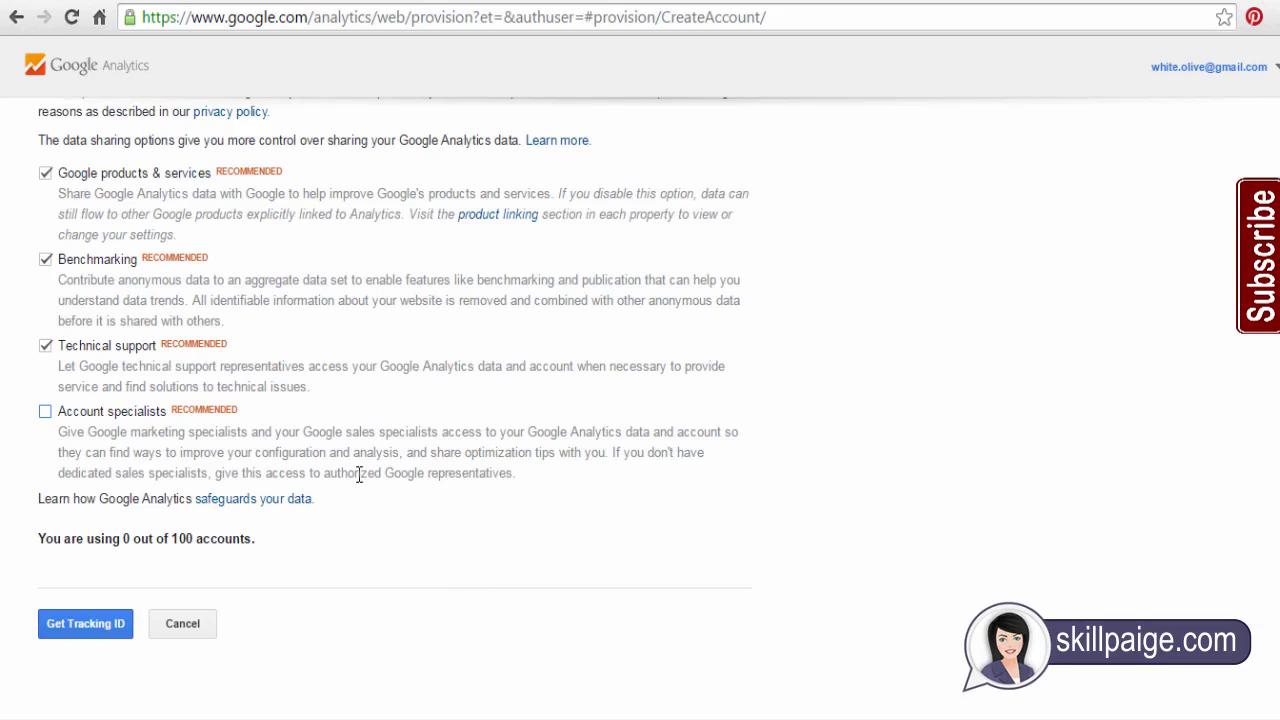
{"action": "mouse_move", "coordinate": [635, 405]}
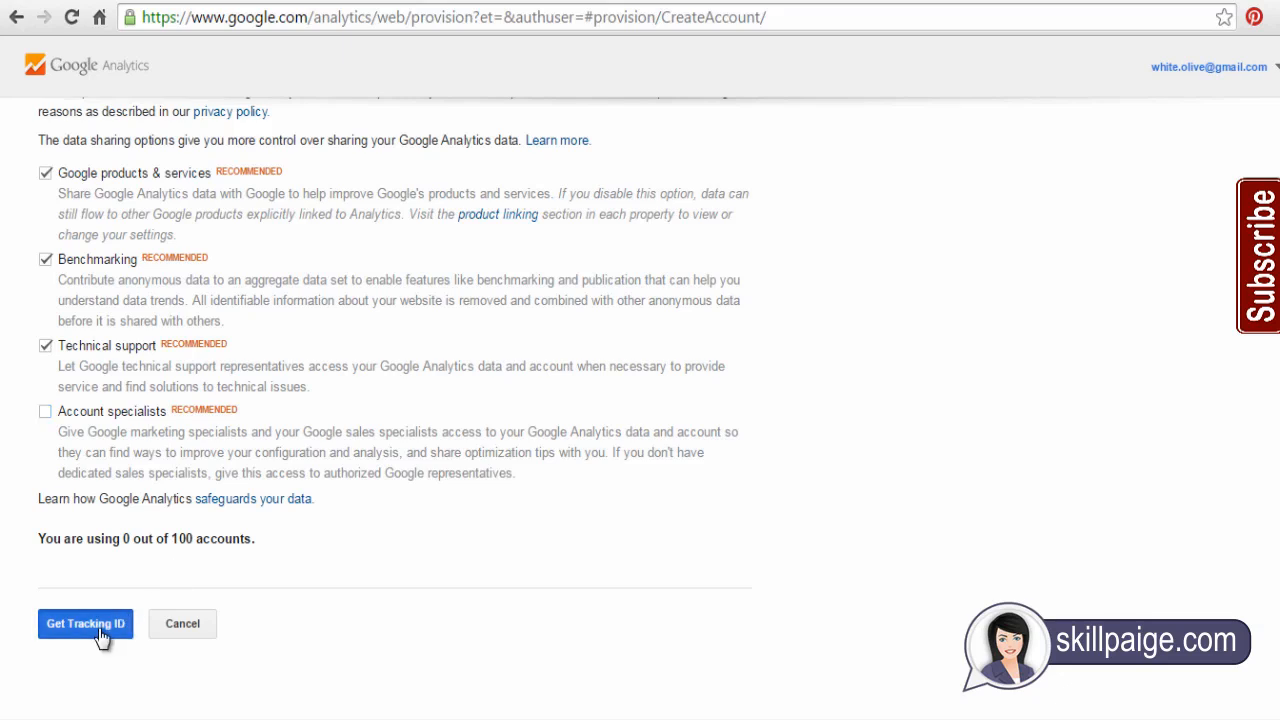
Step: Request a tracking ID, accept the terms, and copy UA-64710088-1
{"action": "left_click", "coordinate": [85, 623]}
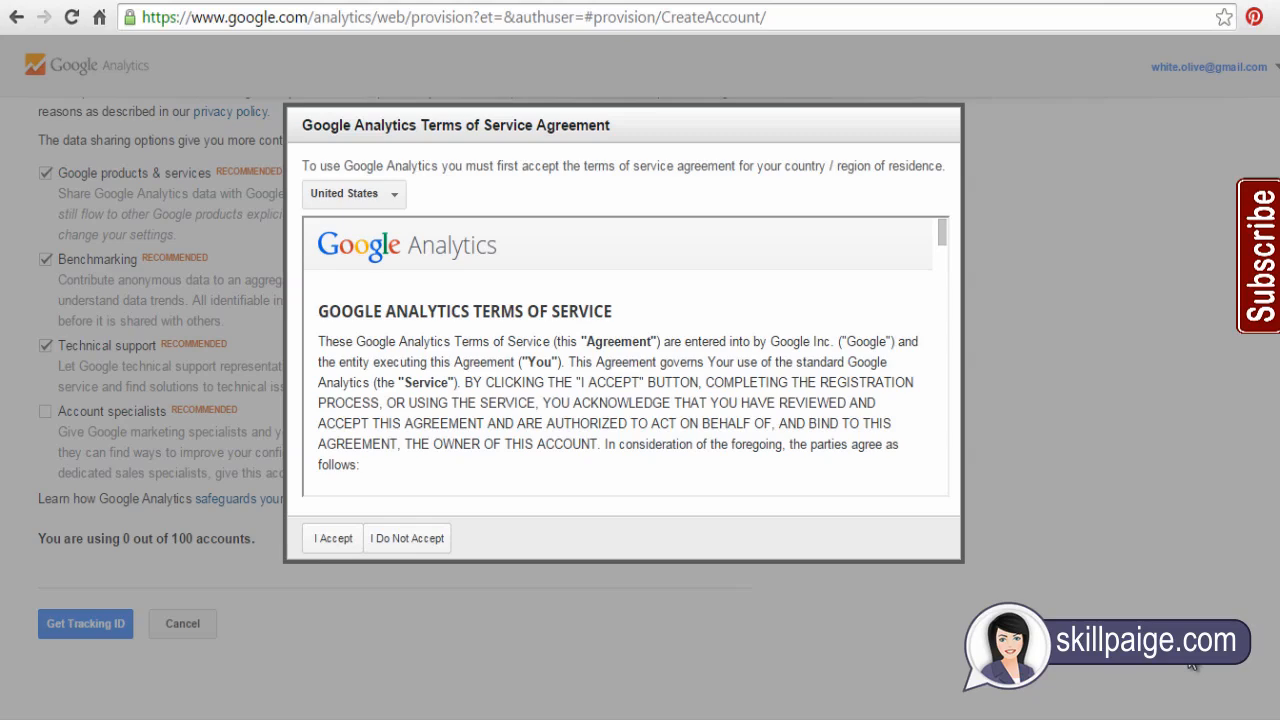
{"action": "mouse_move", "coordinate": [332, 538]}
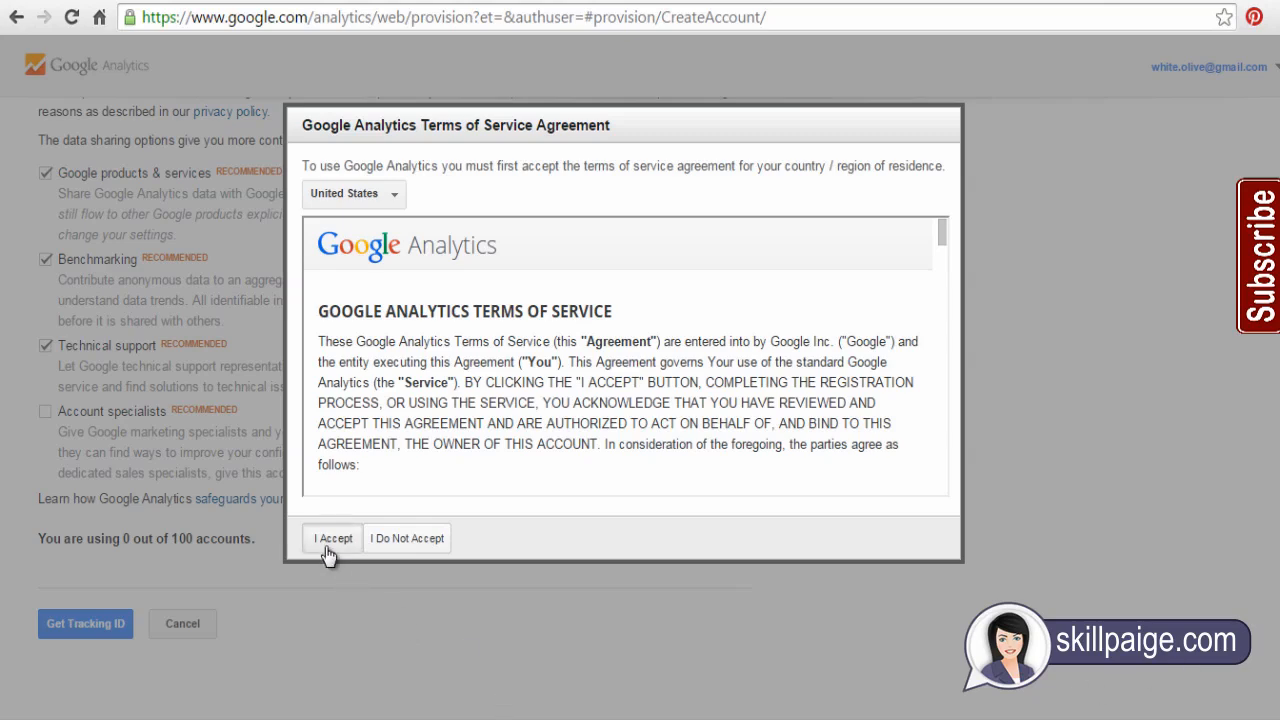
{"action": "left_click", "coordinate": [332, 538]}
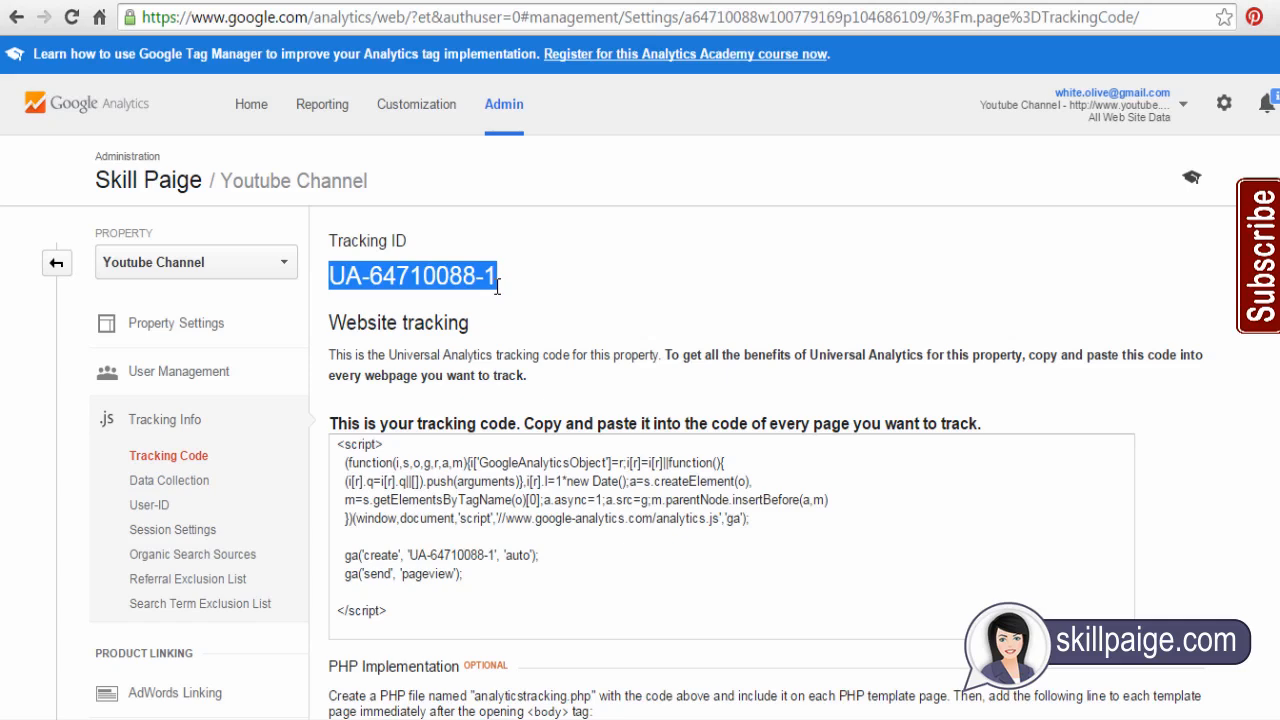
{"action": "right_click", "coordinate": [413, 276]}
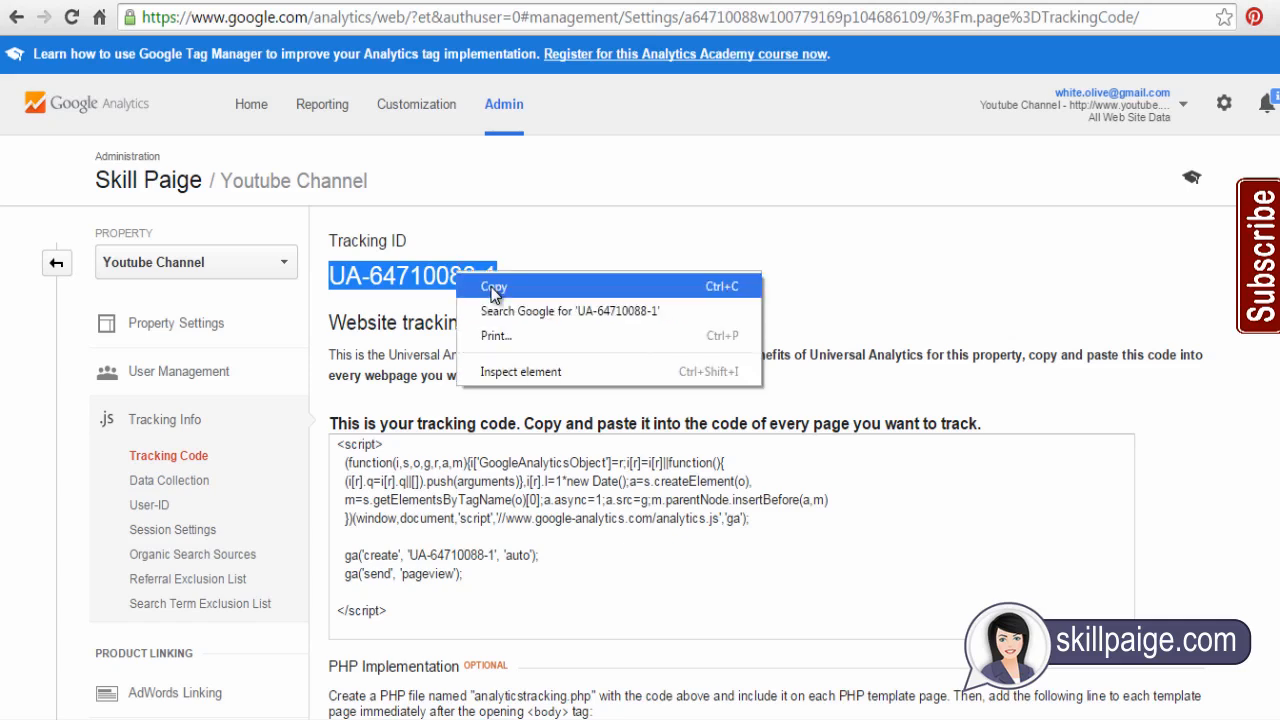
{"action": "left_click", "coordinate": [494, 286]}
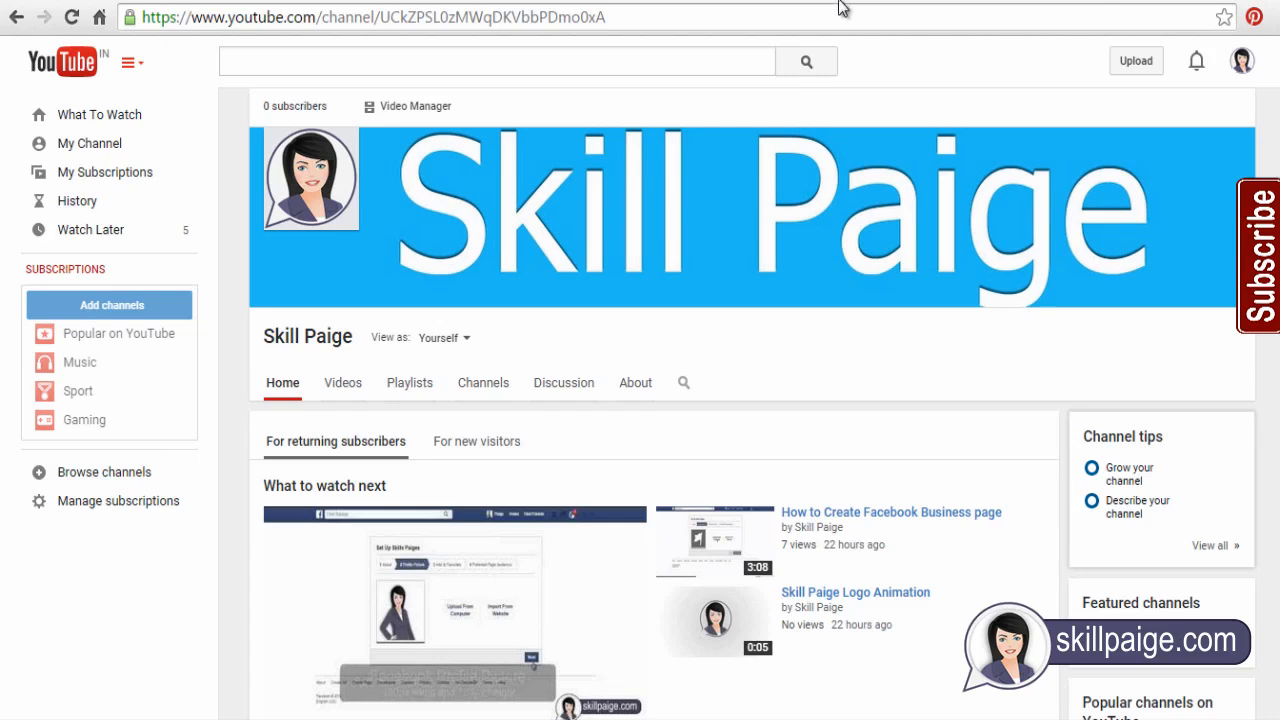
{"action": "mouse_move", "coordinate": [868, 139]}
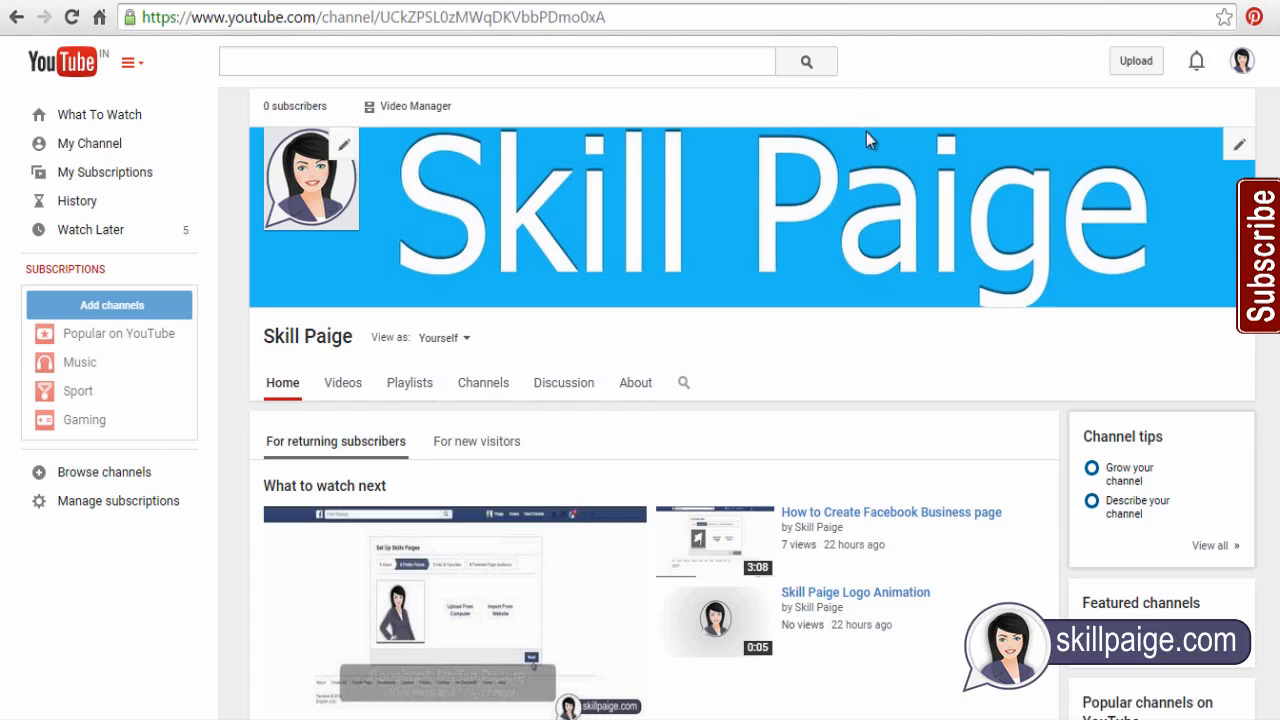
{"action": "mouse_move", "coordinate": [1228, 75]}
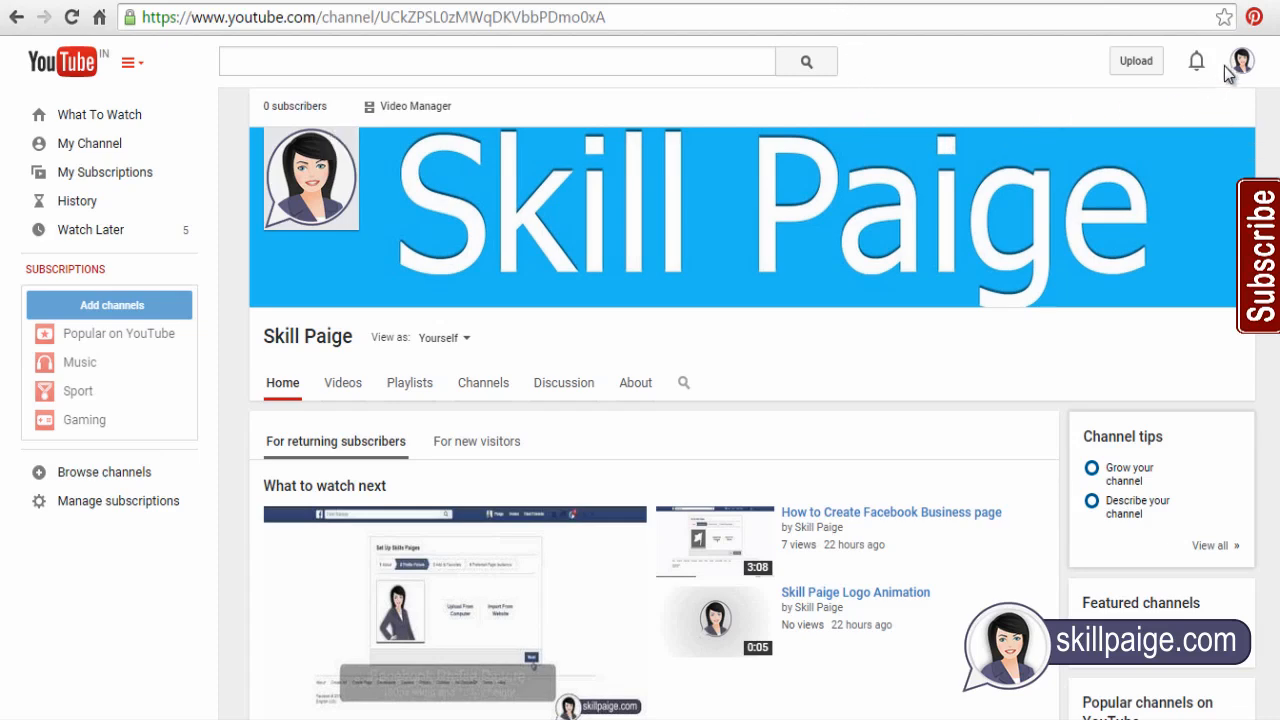
Step: Go from the account menu to Creator Studio and its Channel section
{"action": "left_click", "coordinate": [1242, 60]}
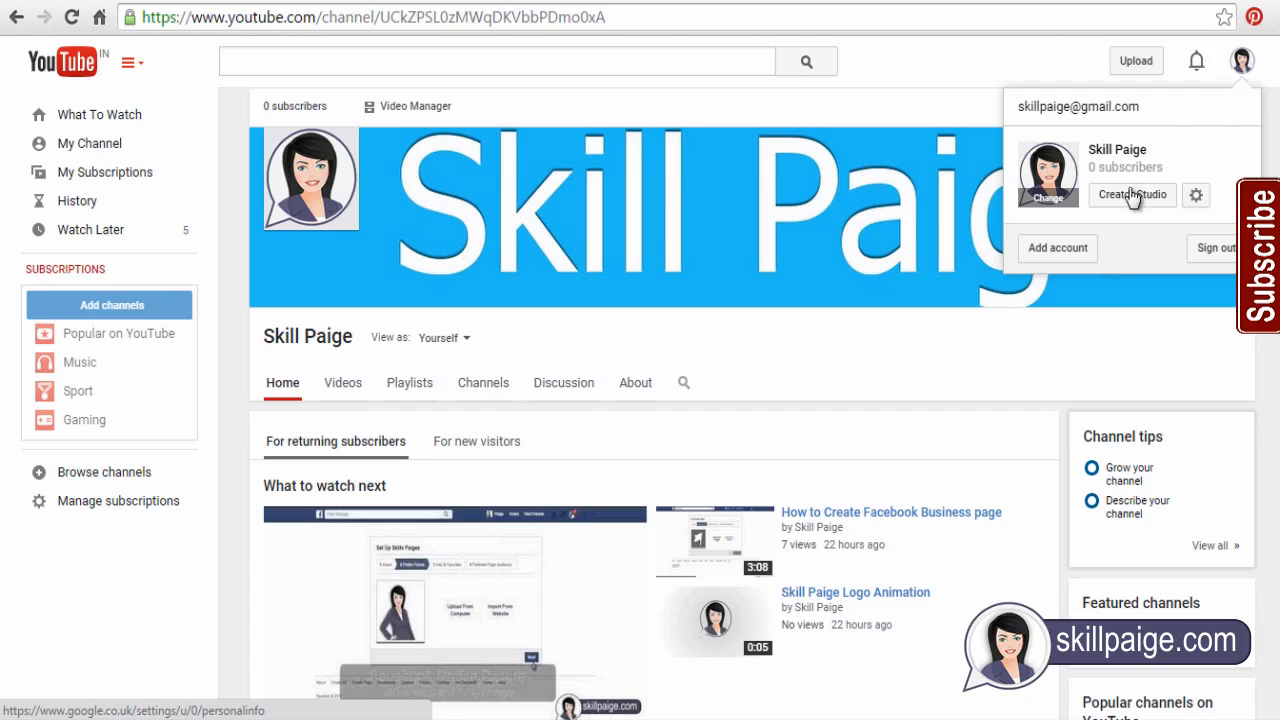
{"action": "left_click", "coordinate": [1131, 194]}
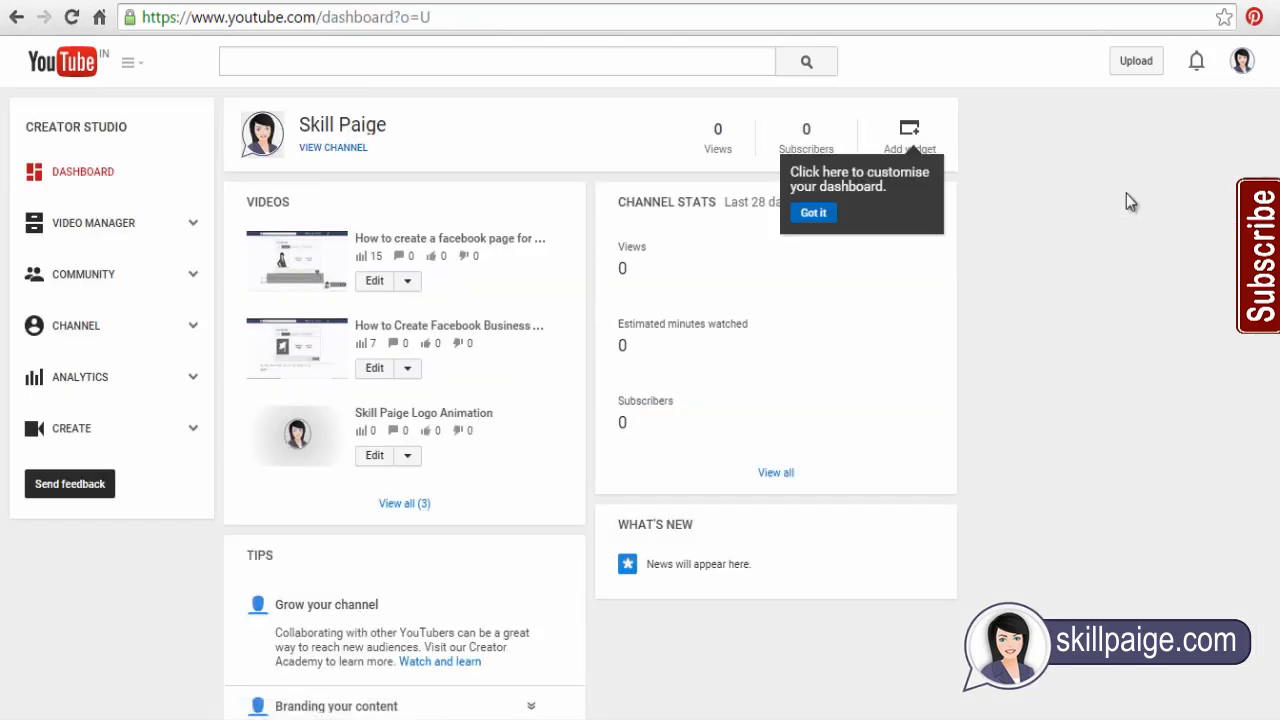
{"action": "mouse_move", "coordinate": [1218, 365]}
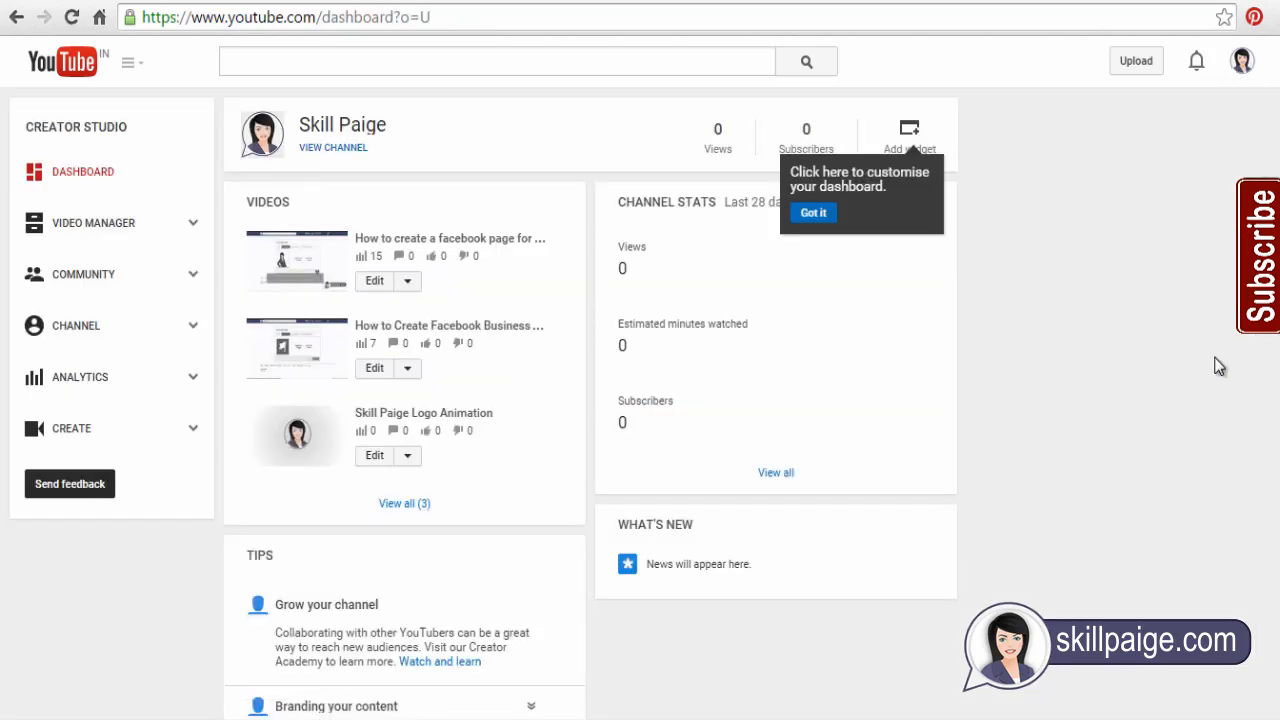
{"action": "left_click", "coordinate": [76, 325]}
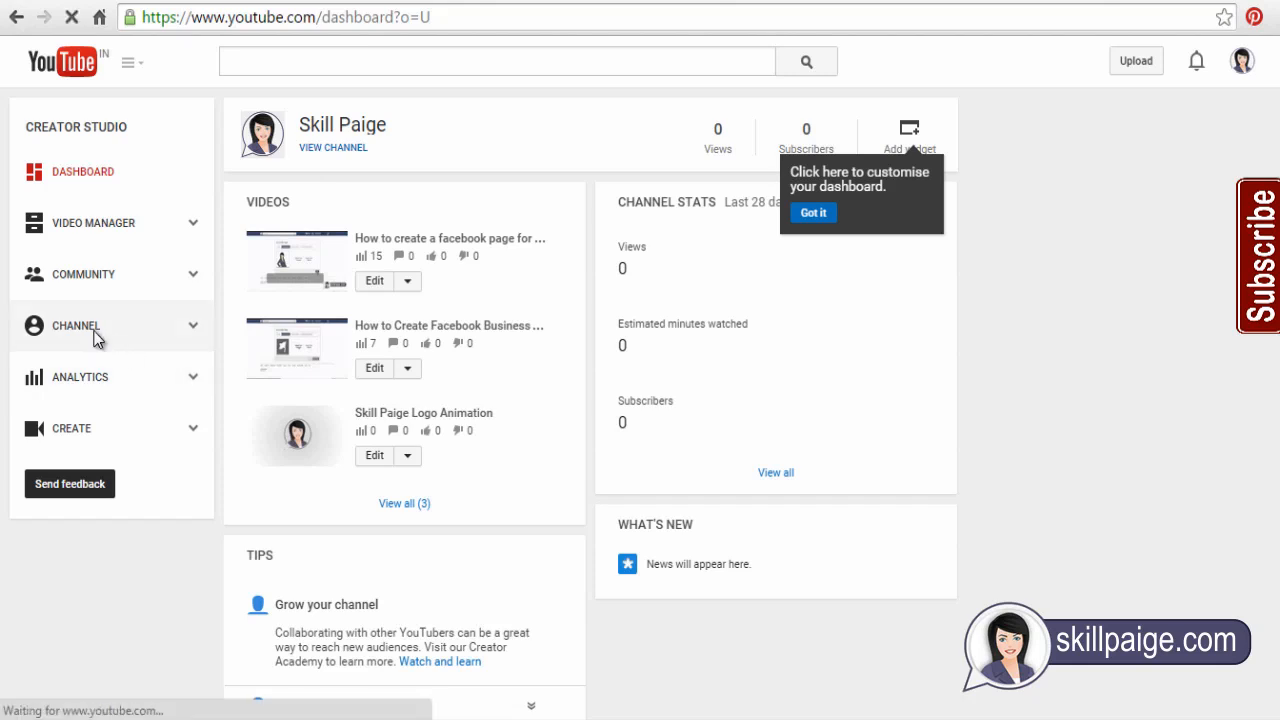
Step: Paste UA-64710088-1 into the Google Analytics property tracking ID field under Channel > Advanced
{"action": "left_click", "coordinate": [76, 325]}
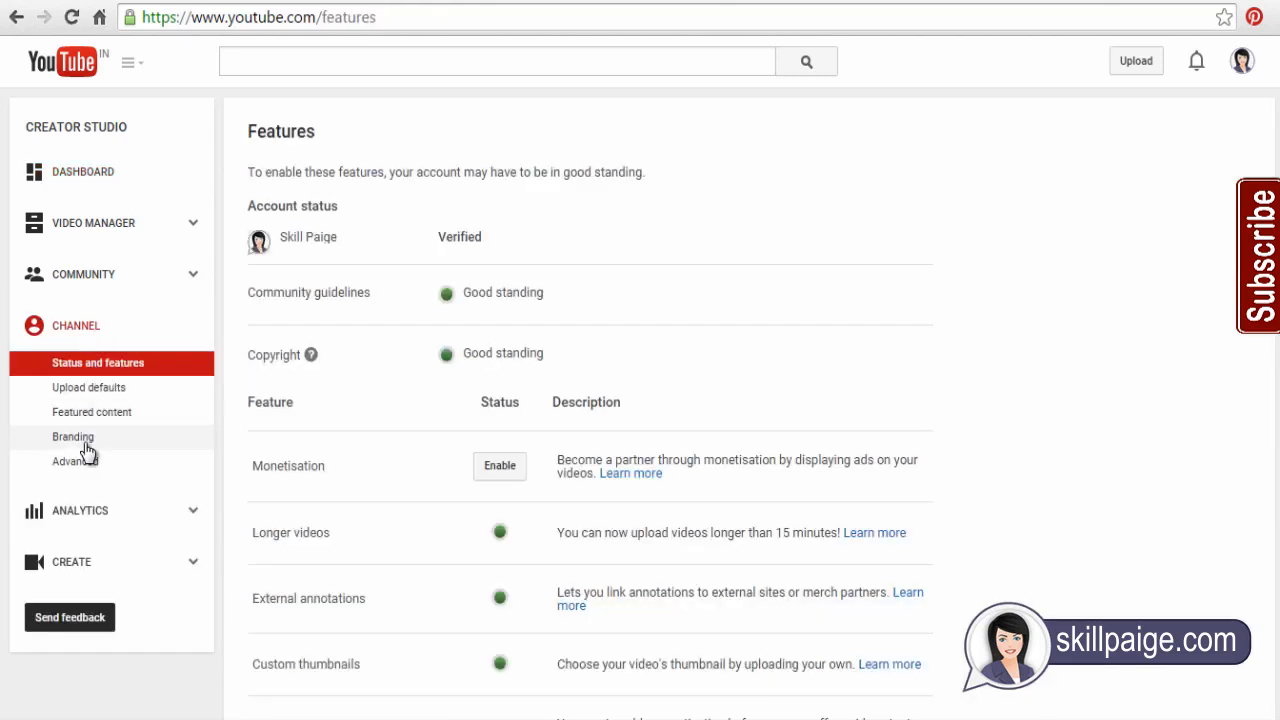
{"action": "left_click", "coordinate": [70, 461]}
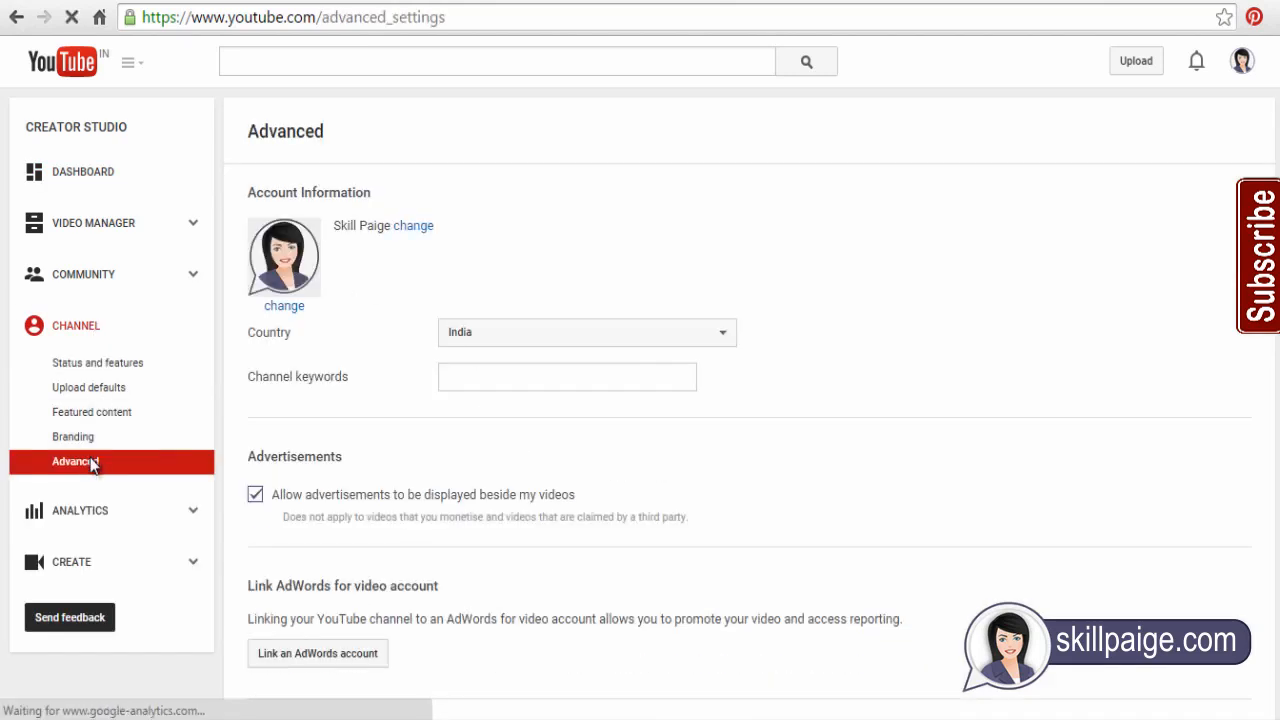
{"action": "scroll", "scroll_direction": "down", "scroll_amount": 3}
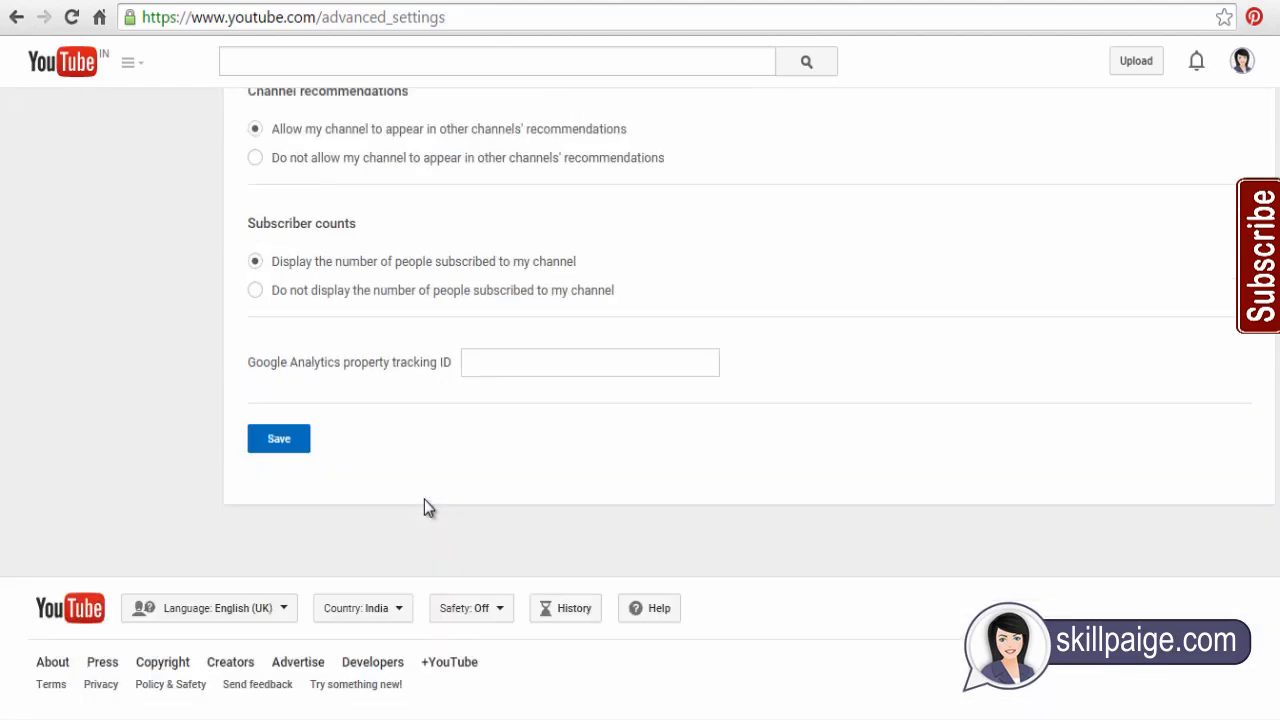
{"action": "mouse_move", "coordinate": [513, 410]}
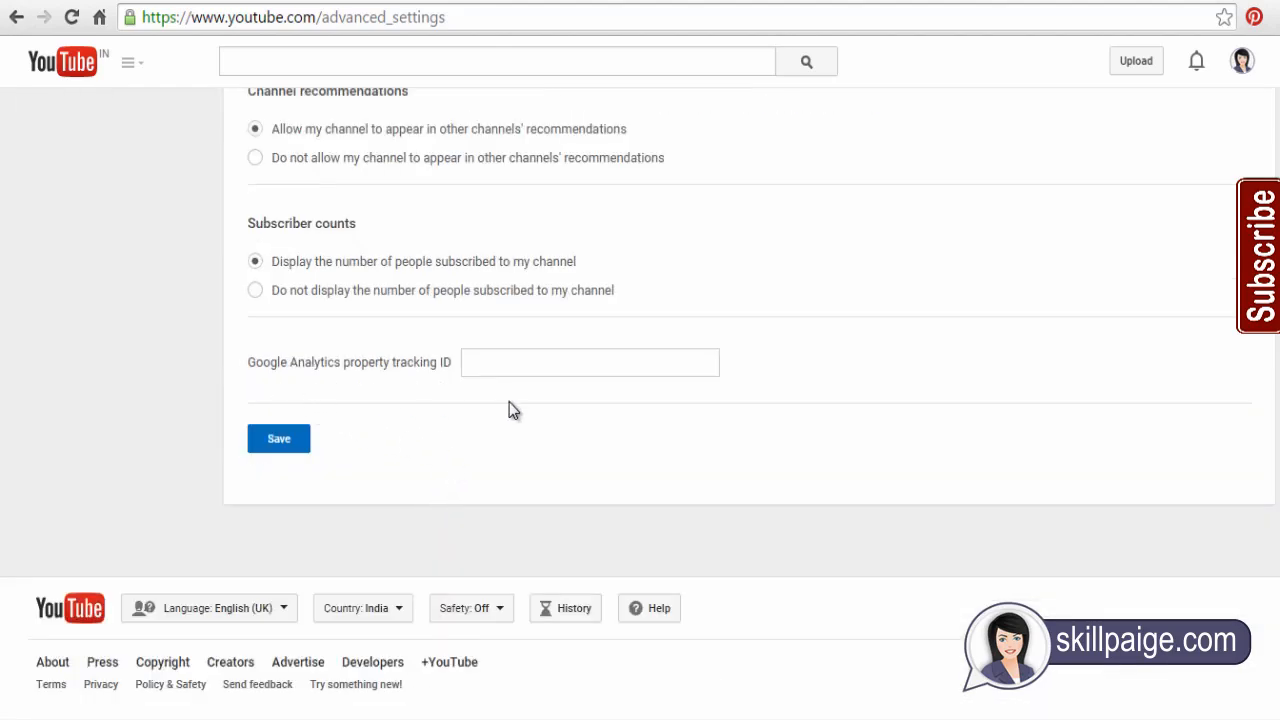
{"action": "right_click", "coordinate": [590, 362]}
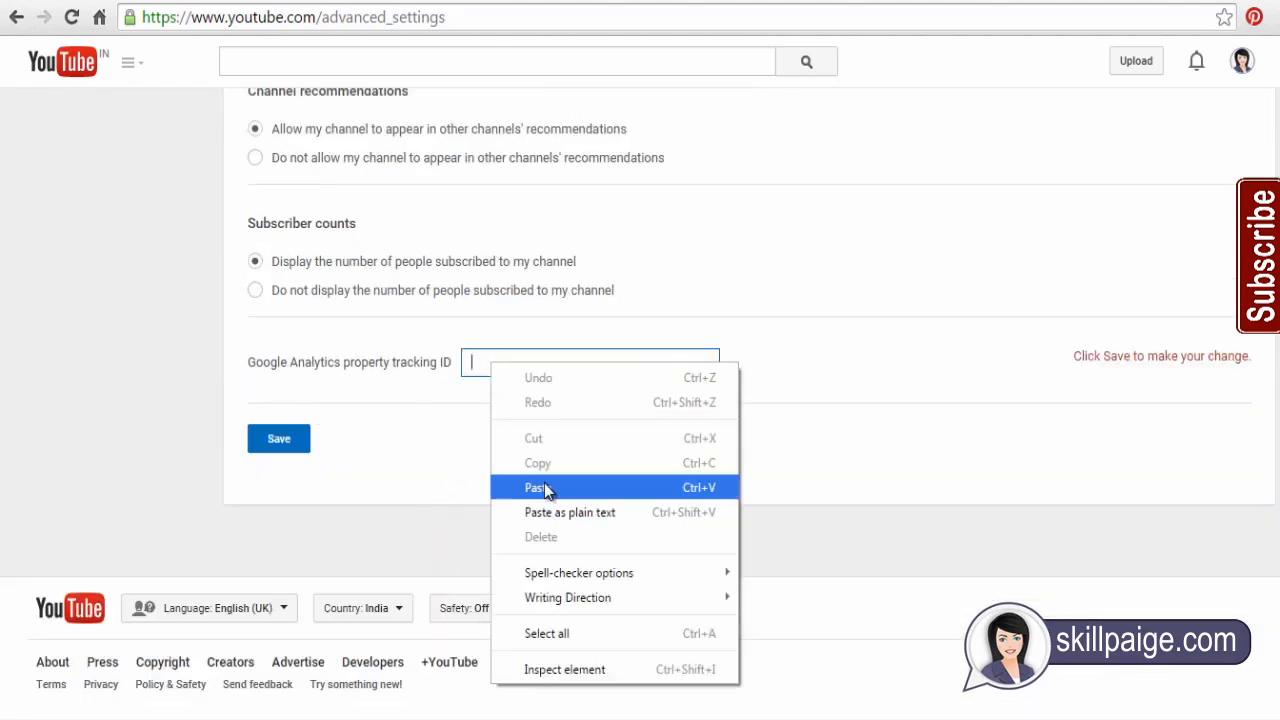
{"action": "left_click", "coordinate": [536, 487]}
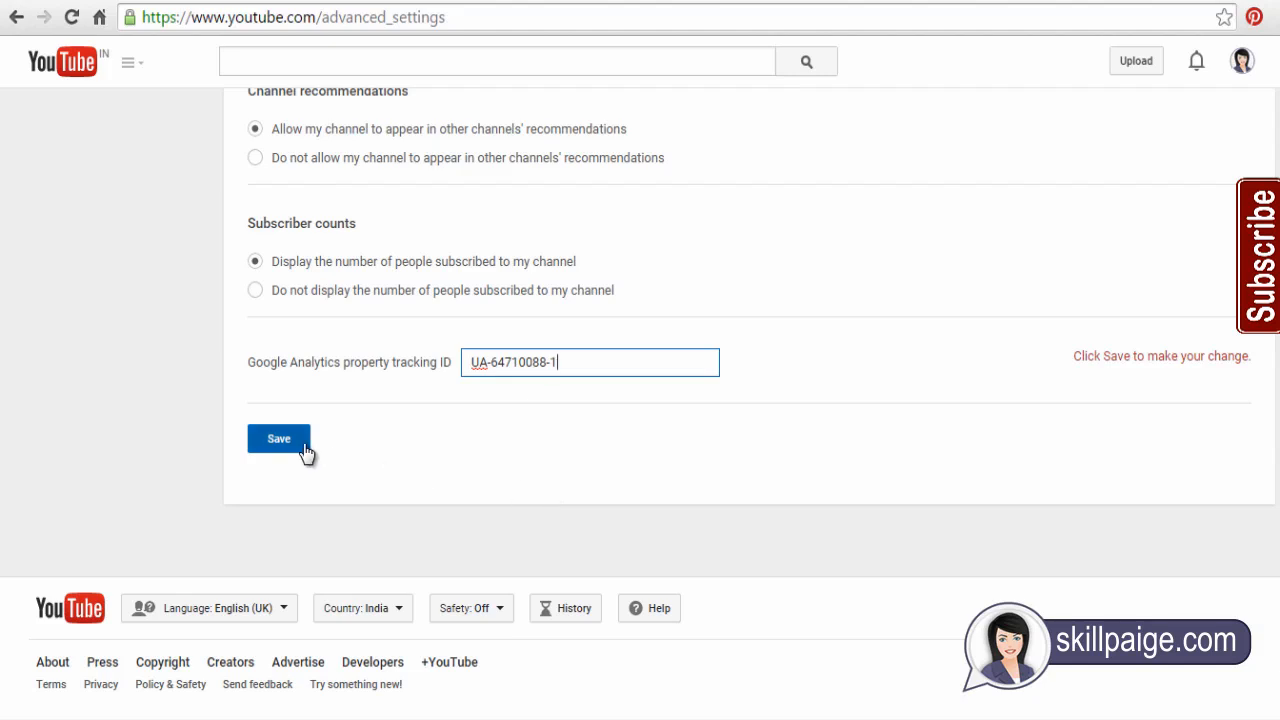